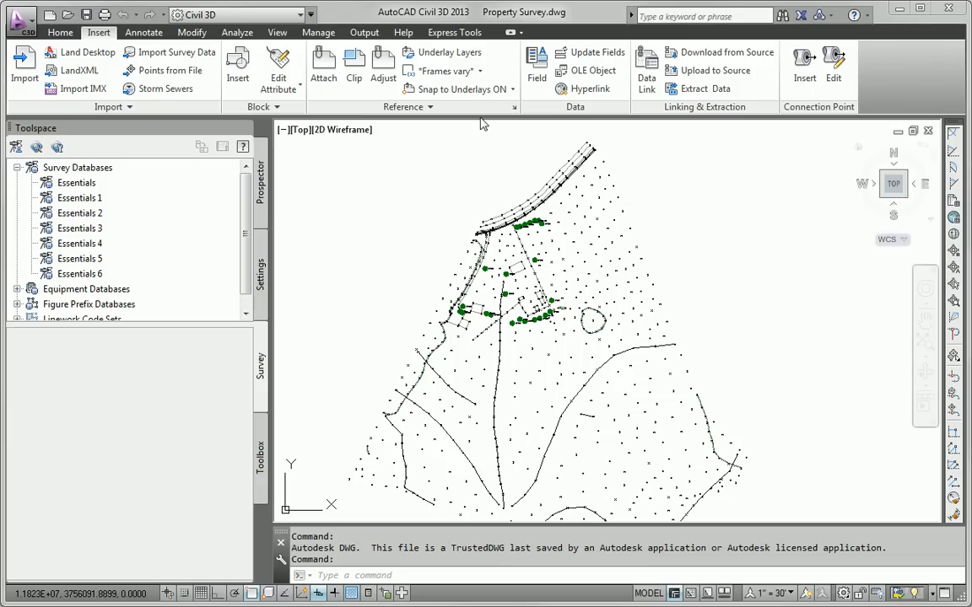
pyautogui.moveTo(279, 291)
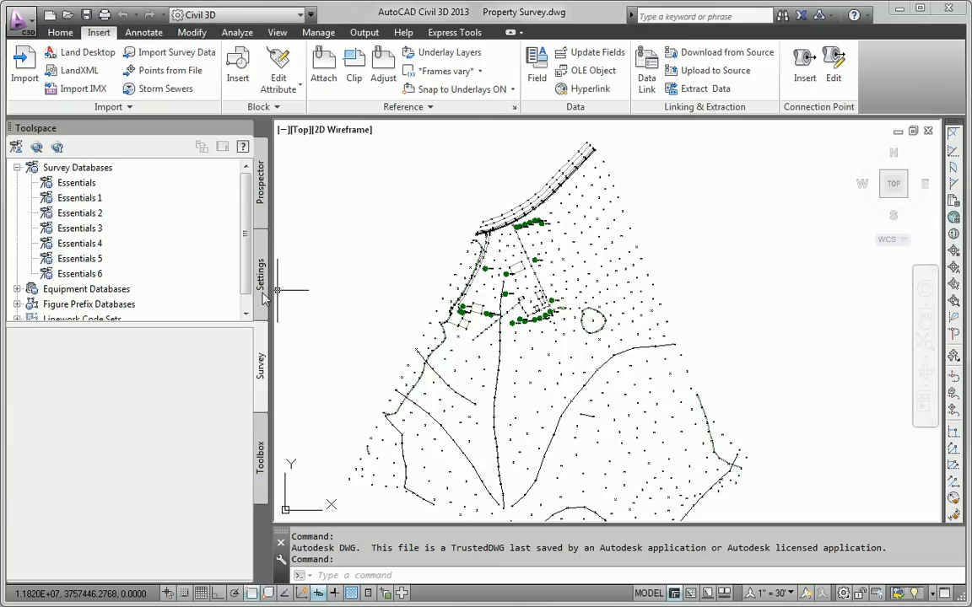
# Reach the Essentials description key set under Point in the Settings tree for editing
pyautogui.click(260, 279)
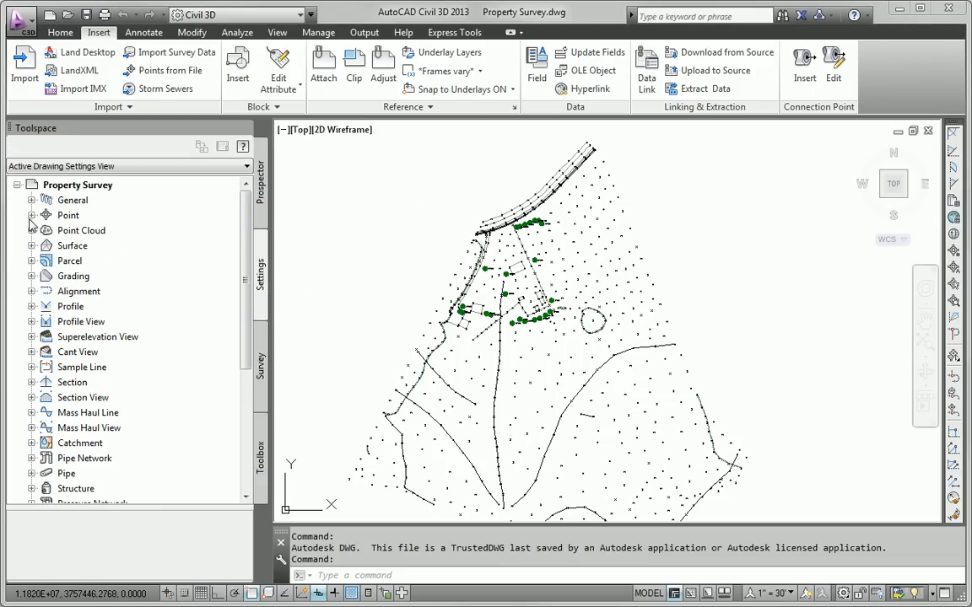
pyautogui.click(31, 215)
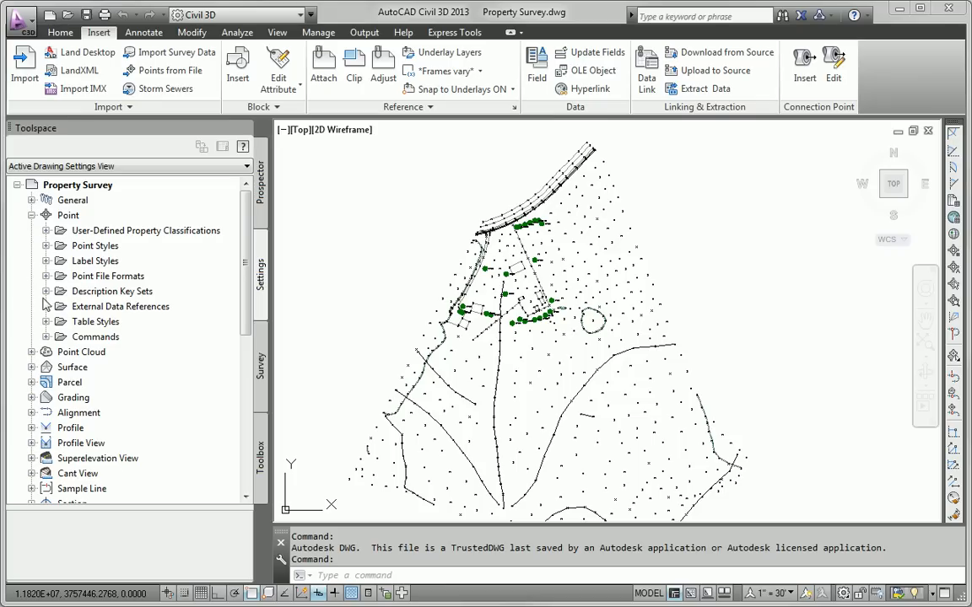
pyautogui.rightClick(105, 306)
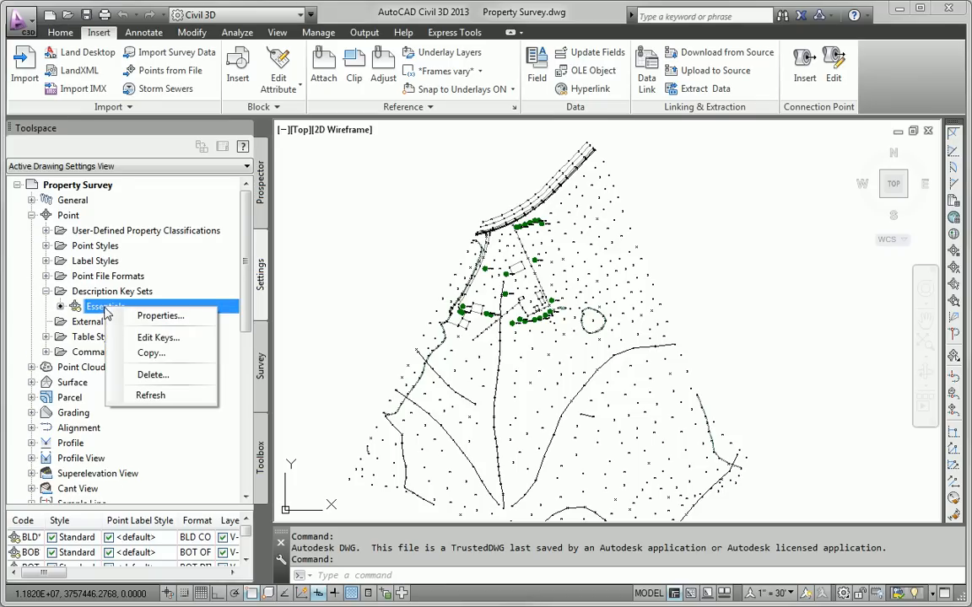
pyautogui.moveTo(160, 315)
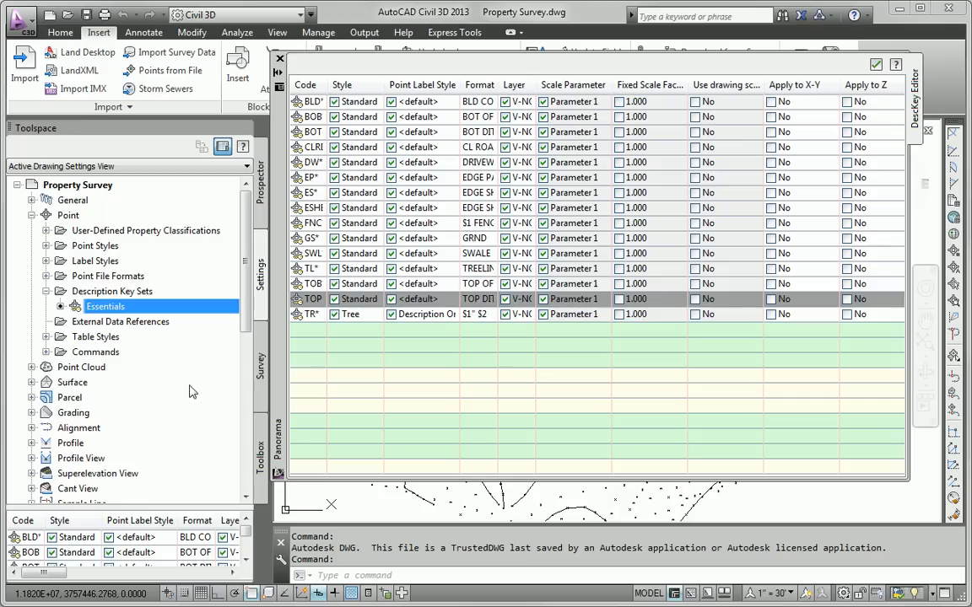
# Add a new ROW description key with Bound point style on layer V-NODE-BNDY
pyautogui.rightClick(312, 314)
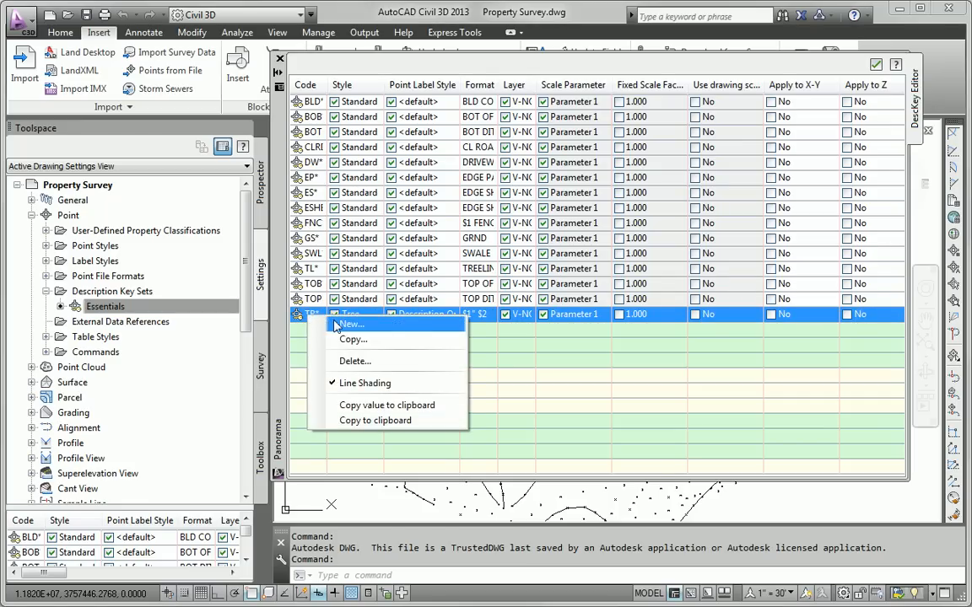
pyautogui.click(350, 324)
pyautogui.write('ROW')
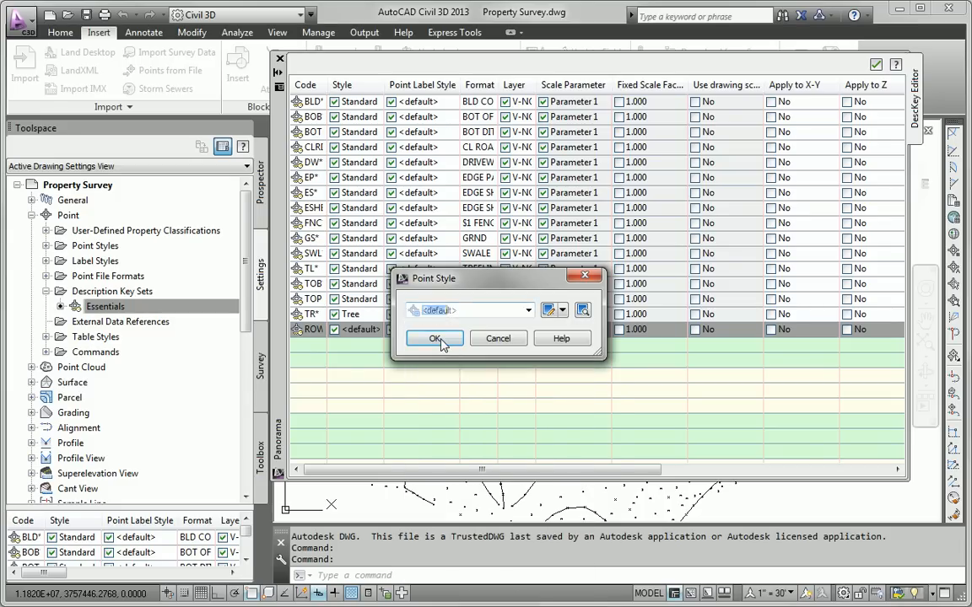
pyautogui.click(433, 338)
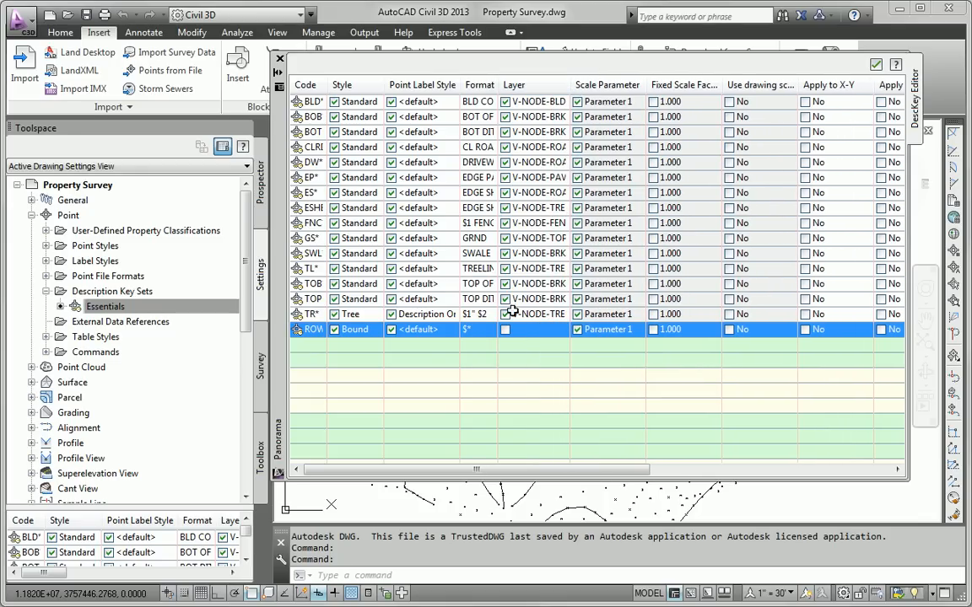
pyautogui.click(533, 329)
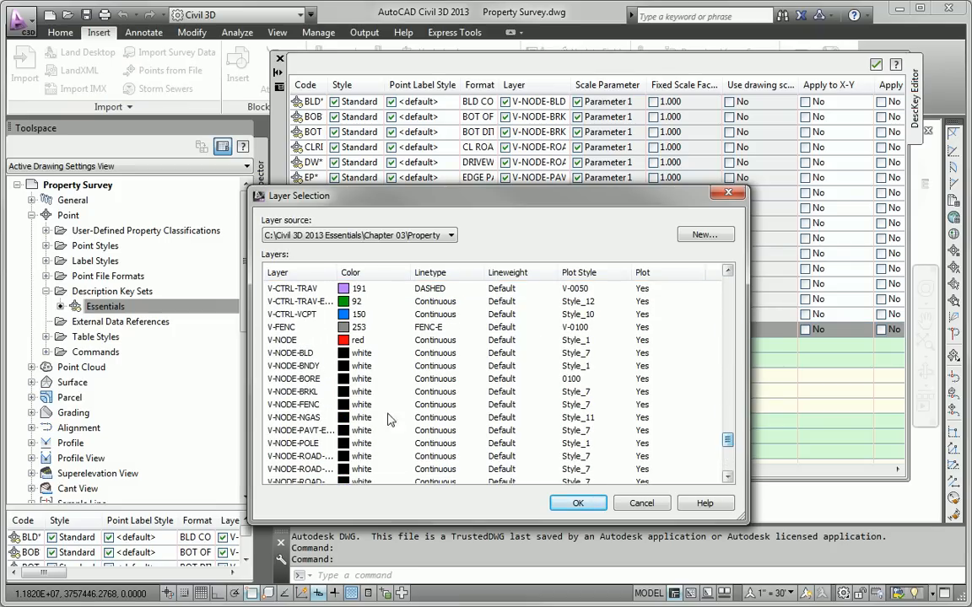
pyautogui.click(578, 503)
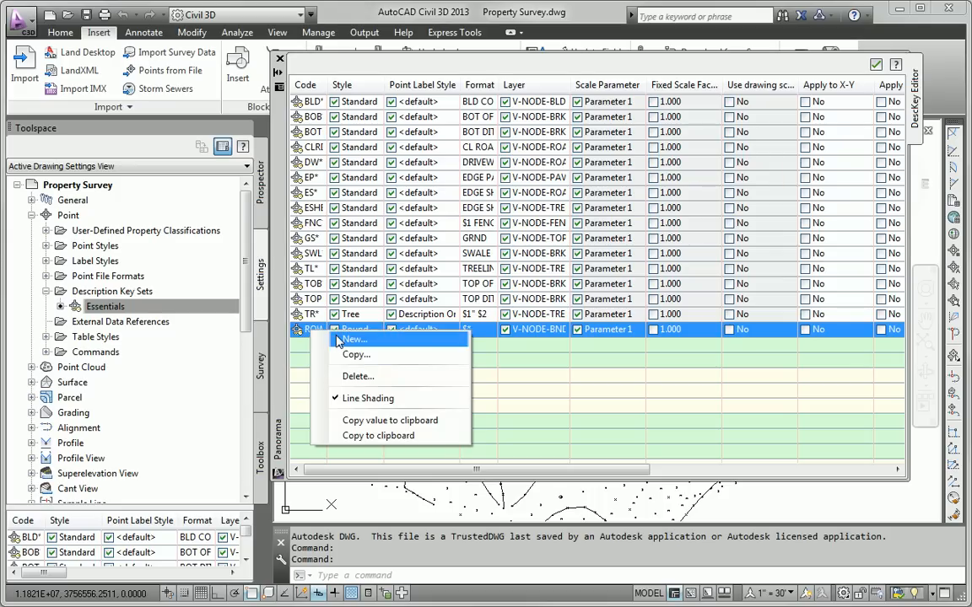
# Add a PROP description key with Iron Pin point style on layer V-NODE-BNDY
pyautogui.click(352, 339)
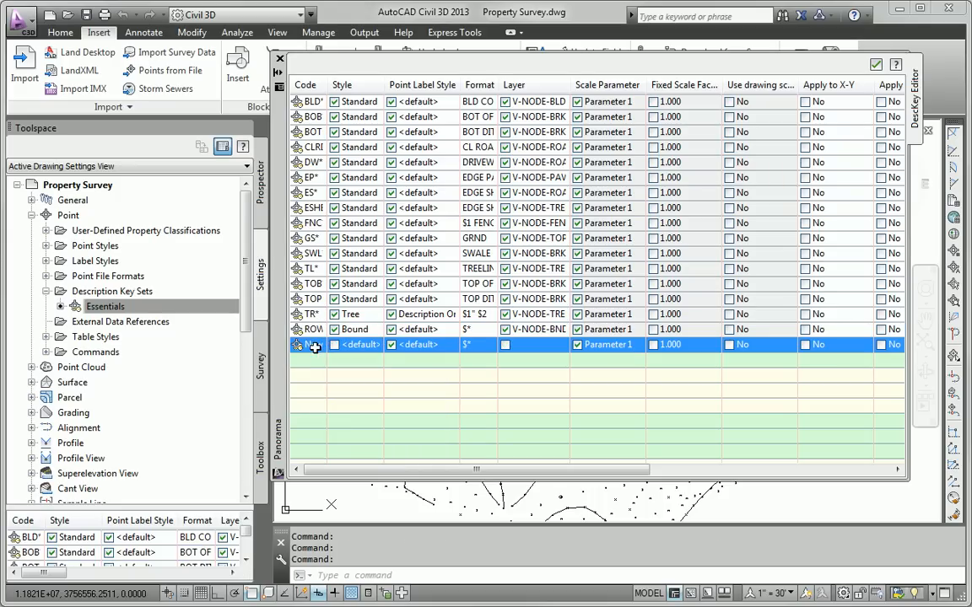
pyautogui.write('PRO')
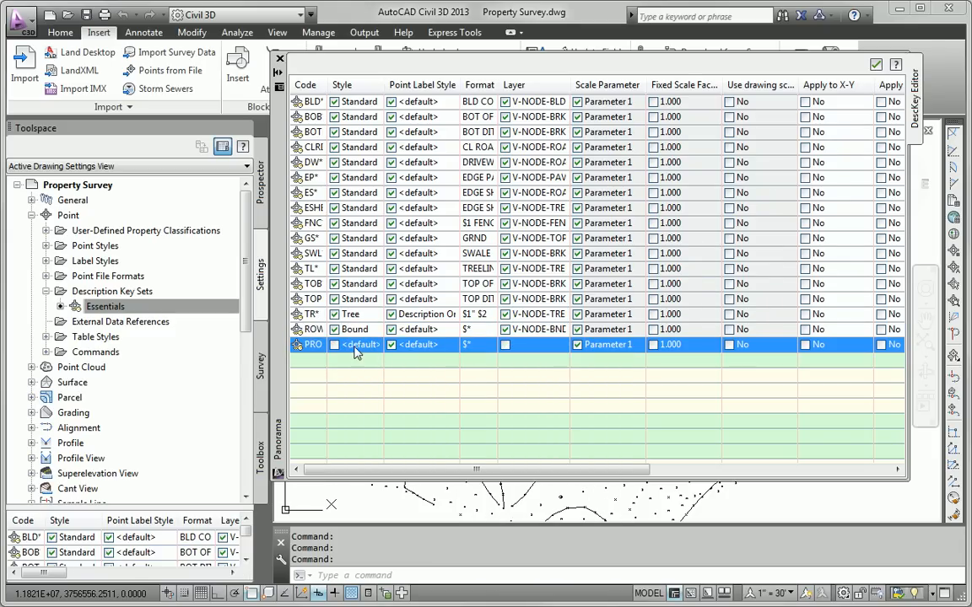
pyautogui.click(361, 344)
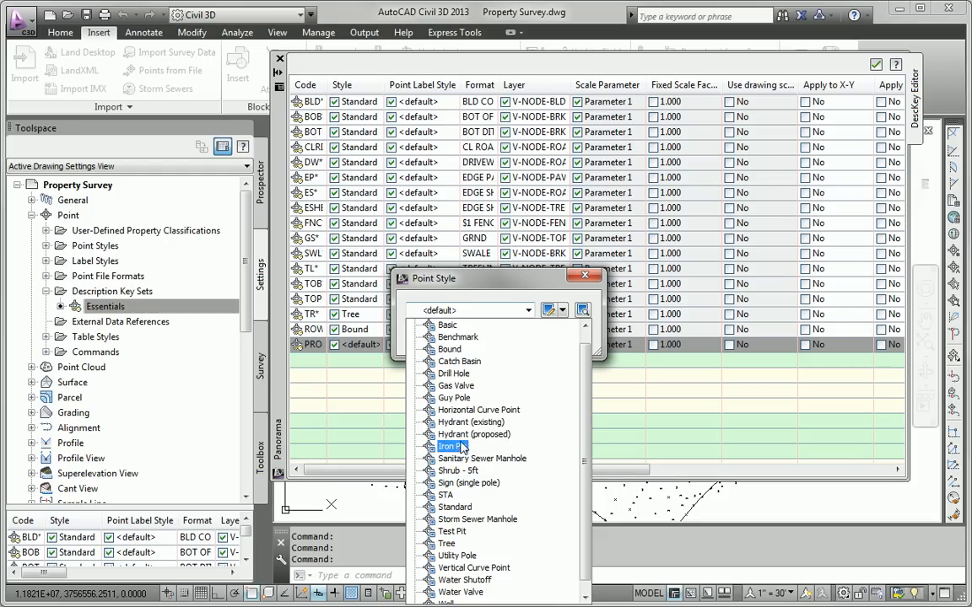
pyautogui.click(452, 446)
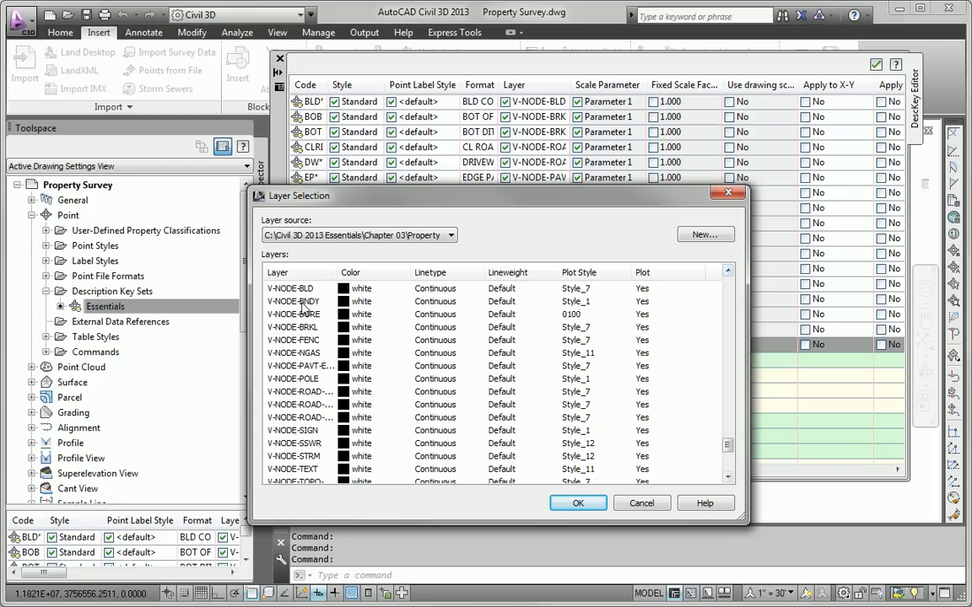
pyautogui.click(577, 503)
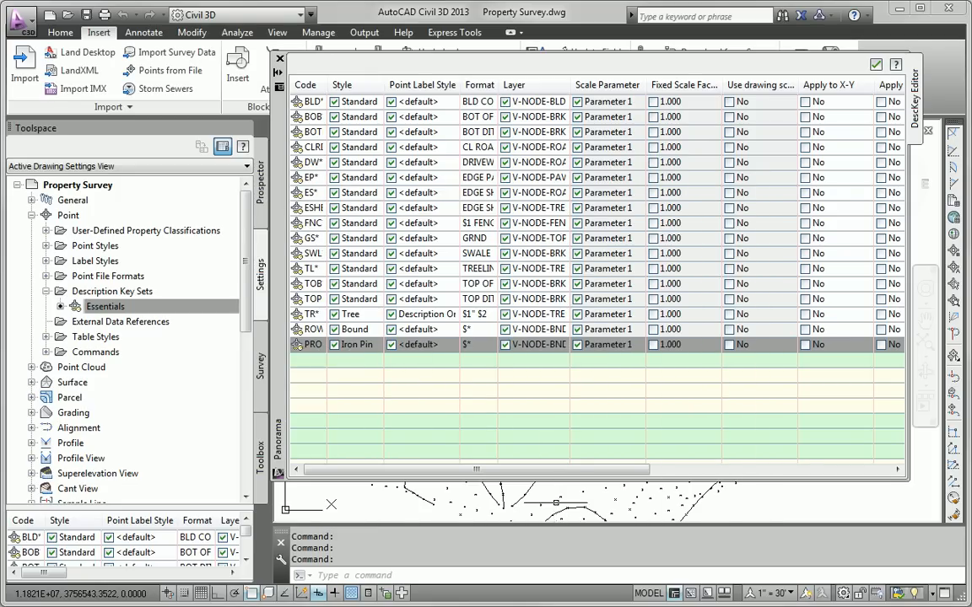
pyautogui.click(308, 329)
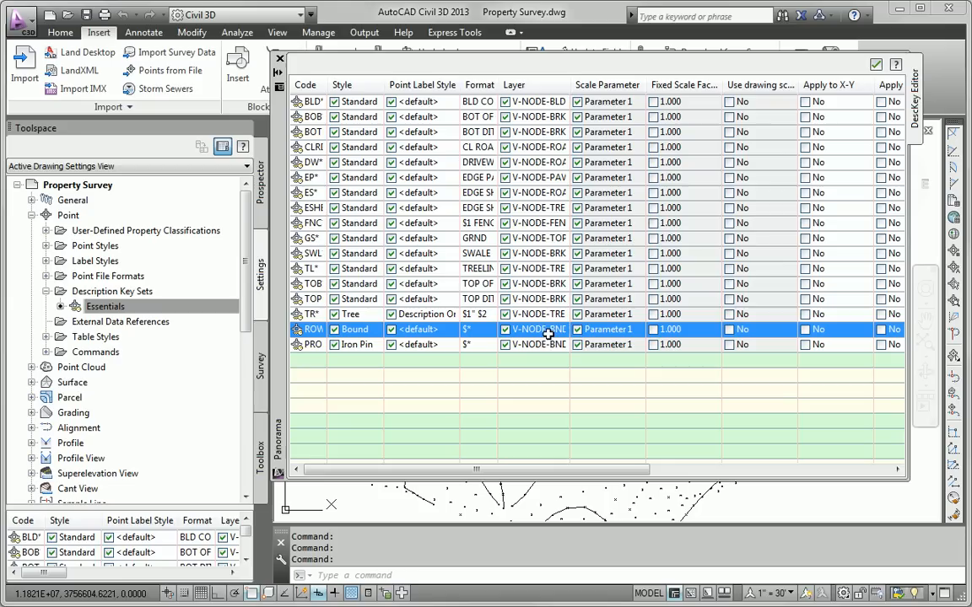
# Delete the accidental copy of the ROW description key from the set
pyautogui.rightClick(548, 329)
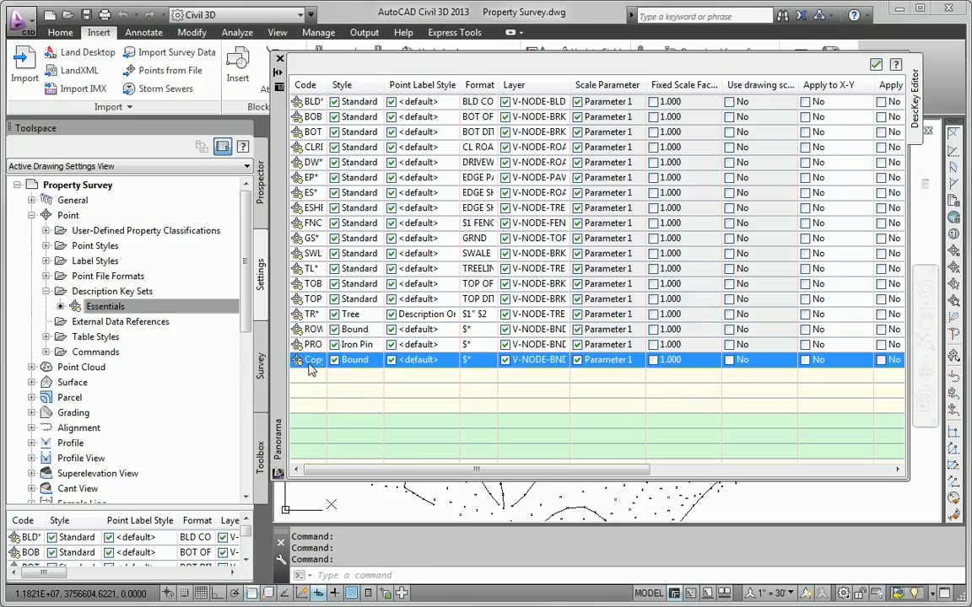
pyautogui.rightClick(314, 359)
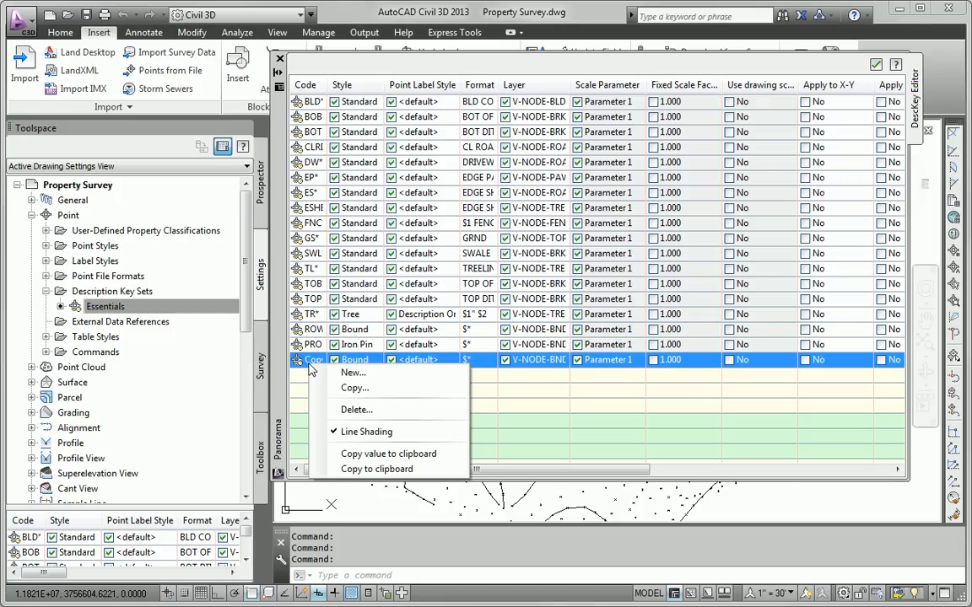
pyautogui.moveTo(307, 369)
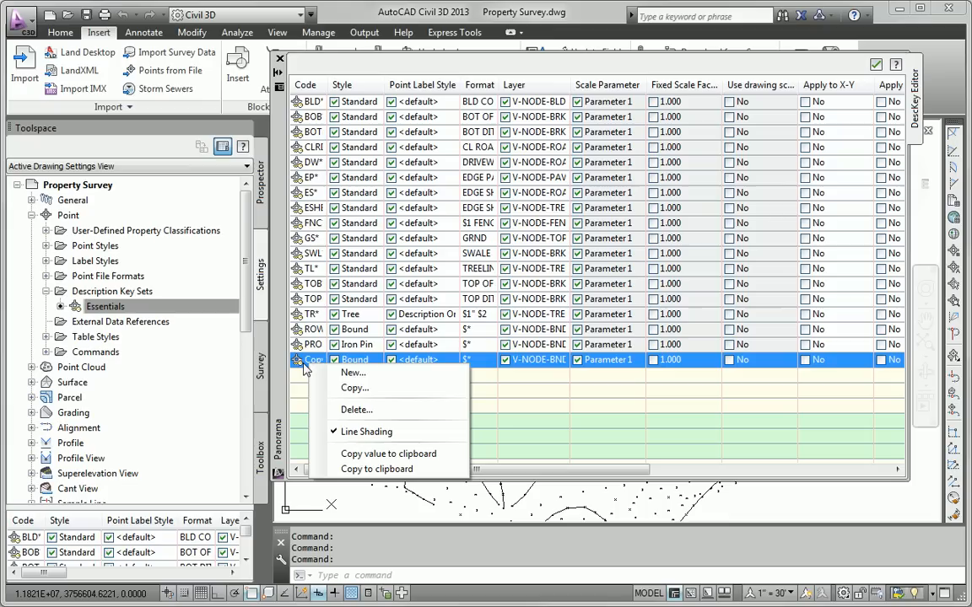
pyautogui.click(355, 409)
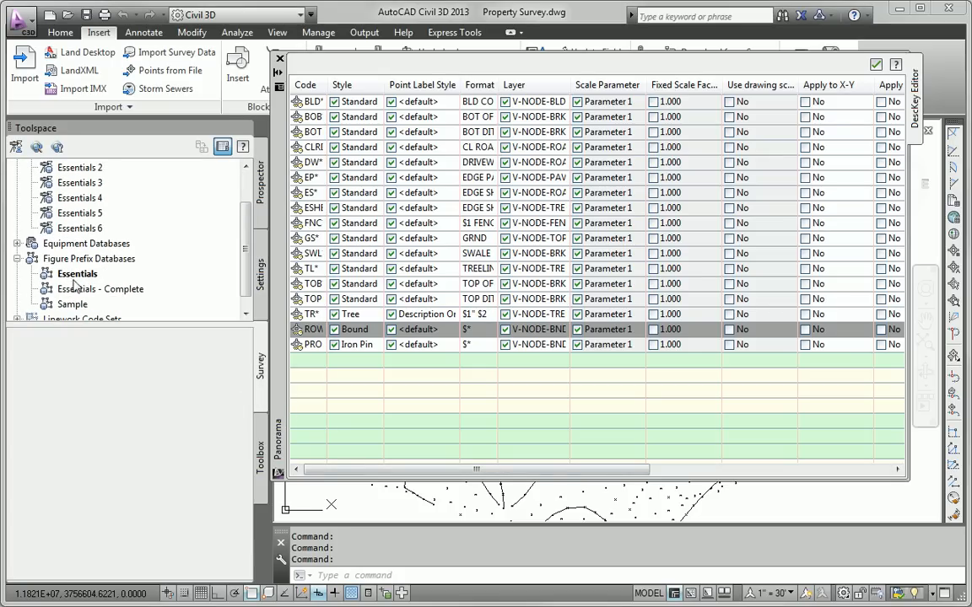
# In the Essentials figure prefix database manager, add a new prefix and rename it ROW
pyautogui.rightClick(77, 273)
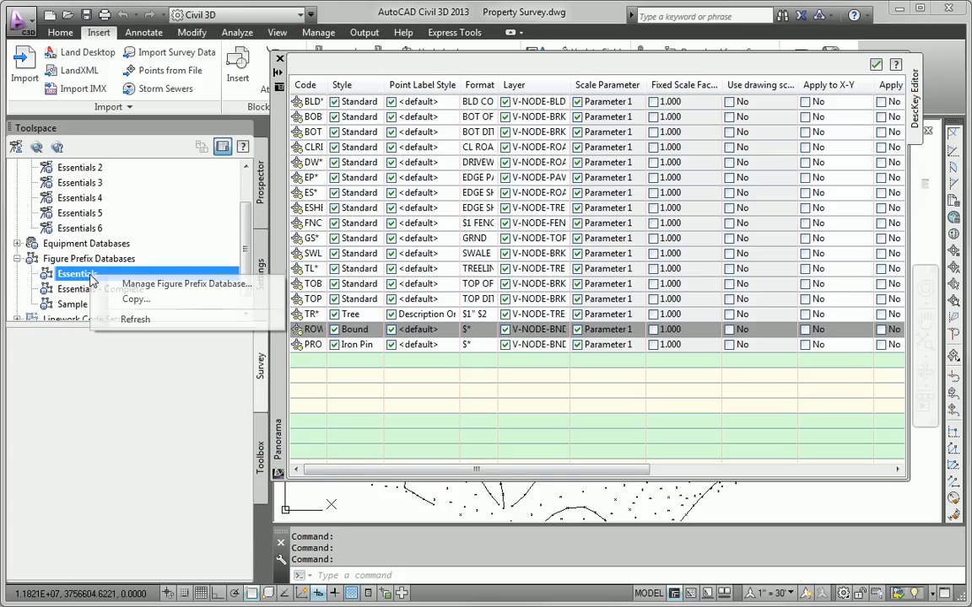
pyautogui.click(185, 284)
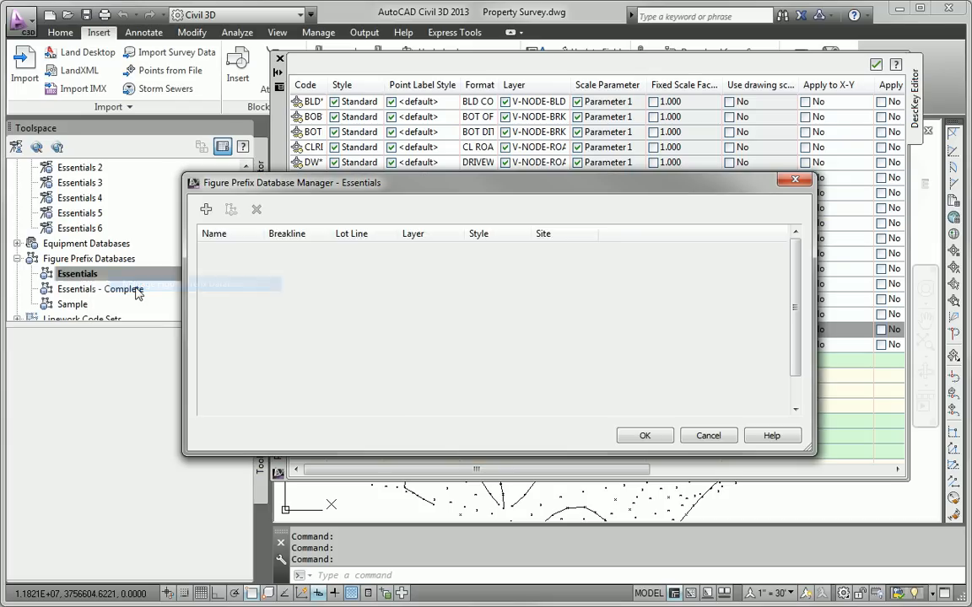
pyautogui.click(77, 273)
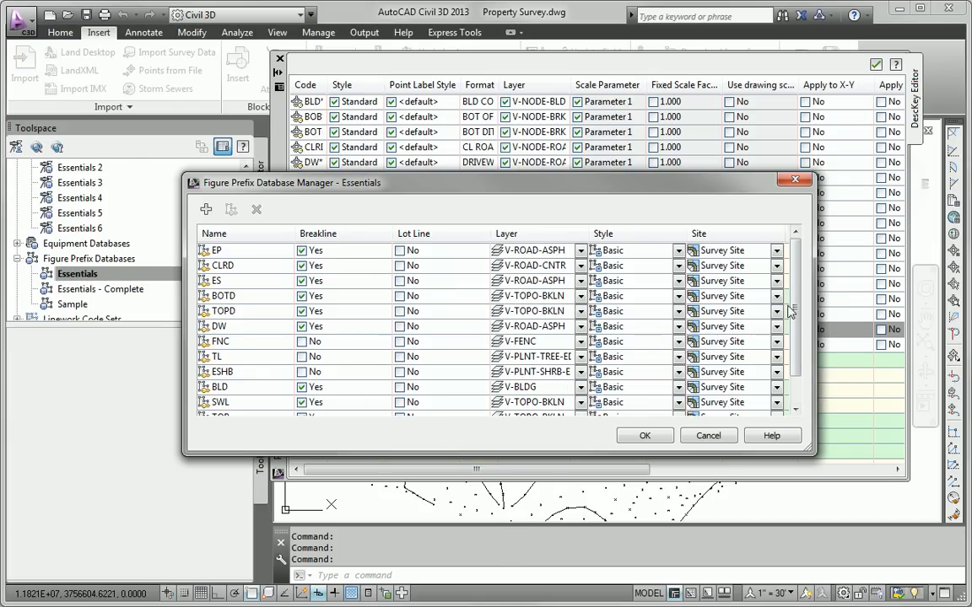
pyautogui.scroll(-3)
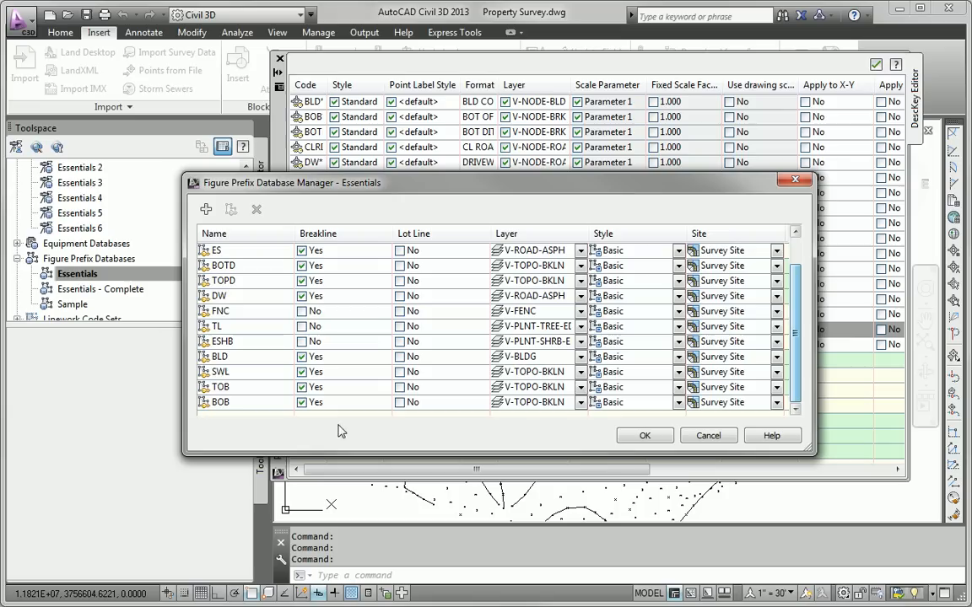
pyautogui.rightClick(236, 402)
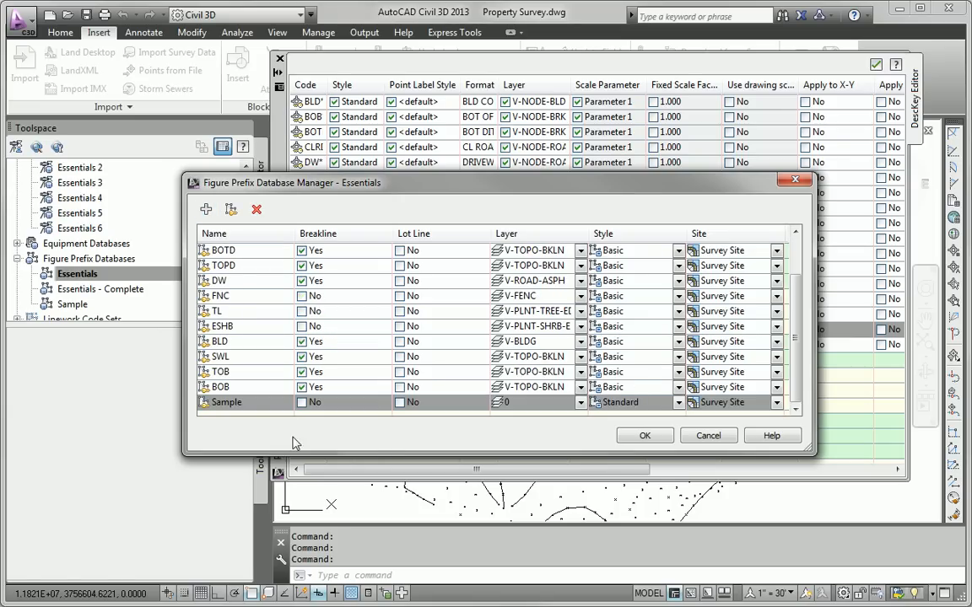
pyautogui.doubleClick(226, 402)
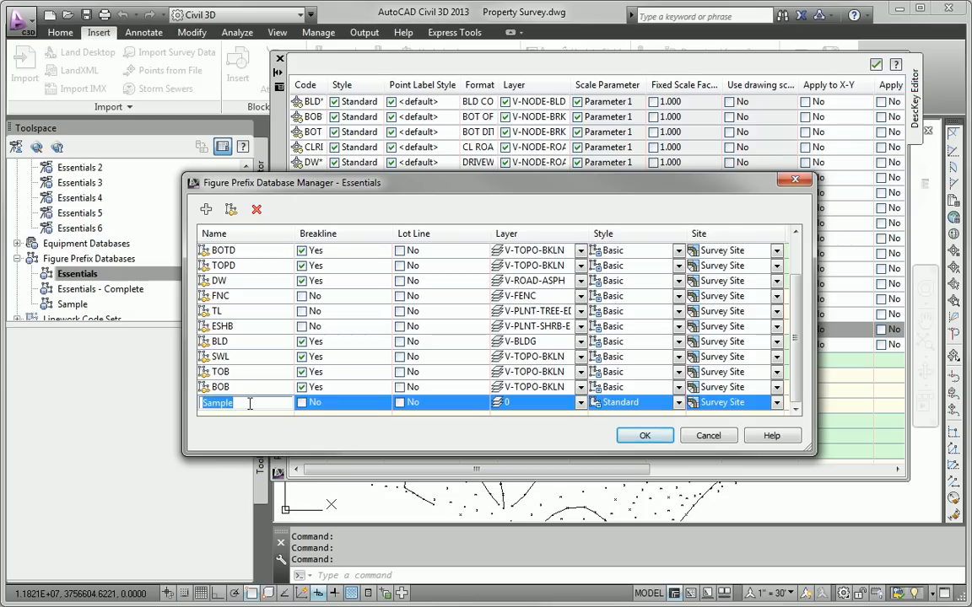
pyautogui.write('ROW')
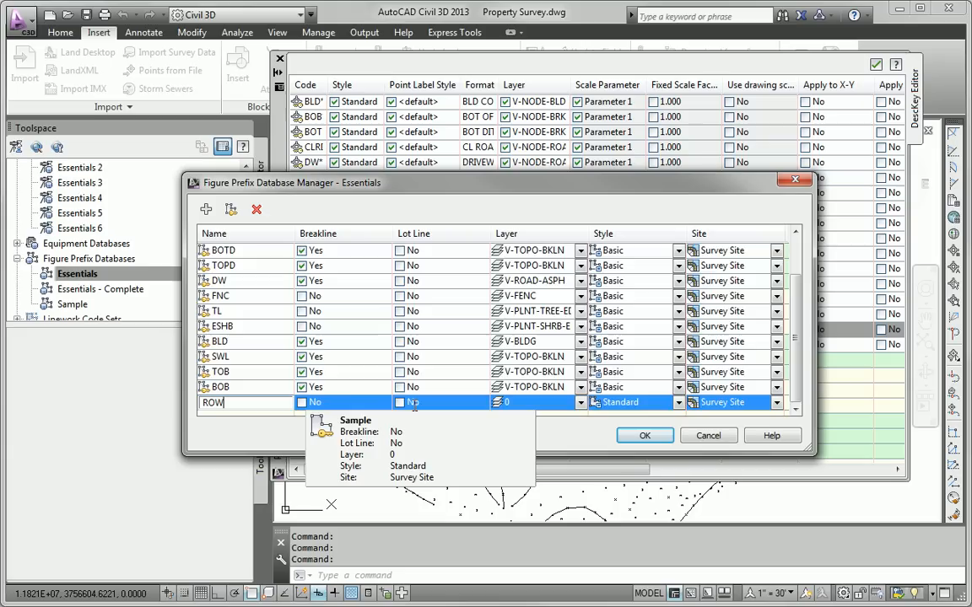
# Set the ROW figure as a lot line on layer V-RWAY with Basic style
pyautogui.click(399, 402)
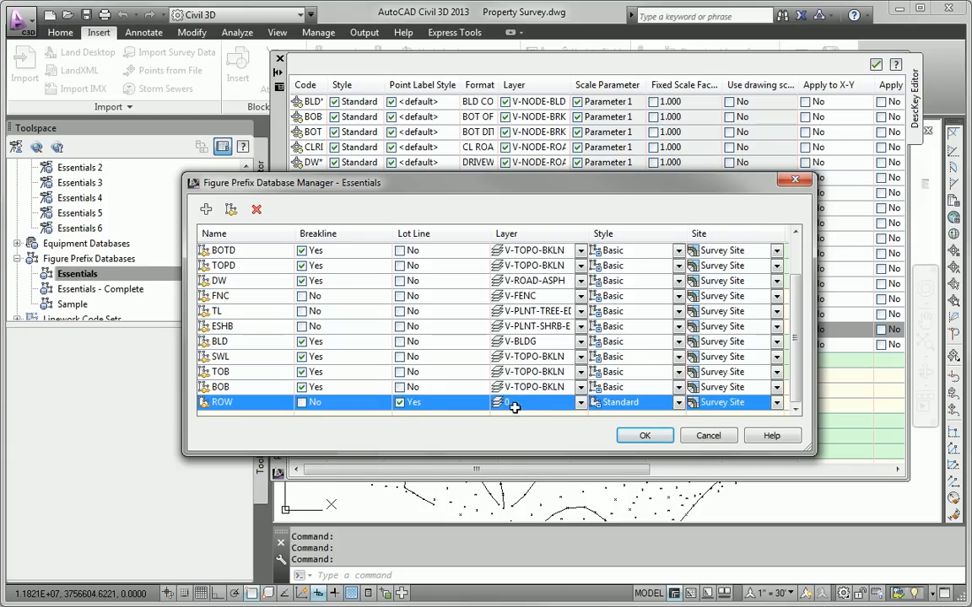
pyautogui.click(535, 403)
pyautogui.write('V-RWAY')
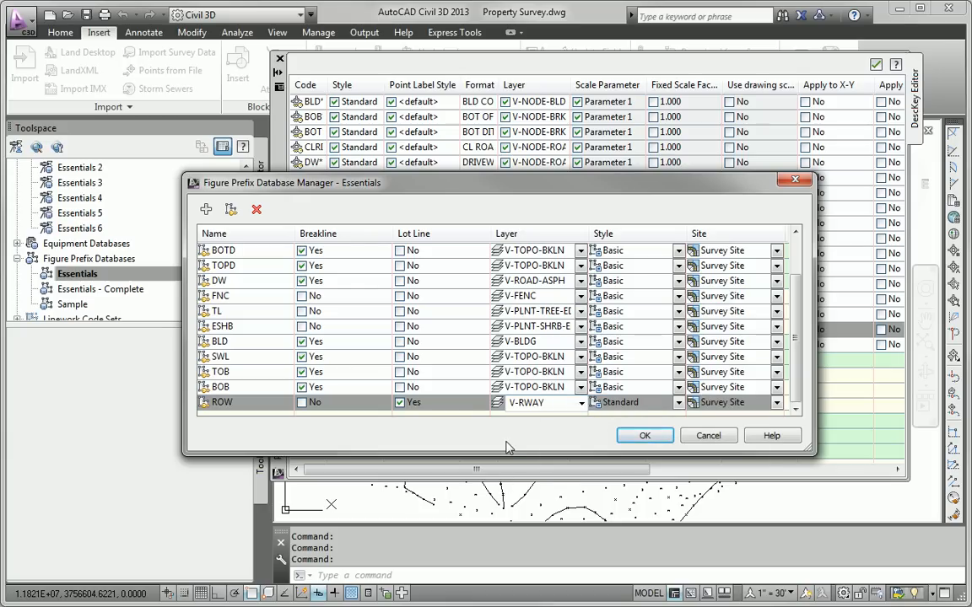
pyautogui.click(632, 402)
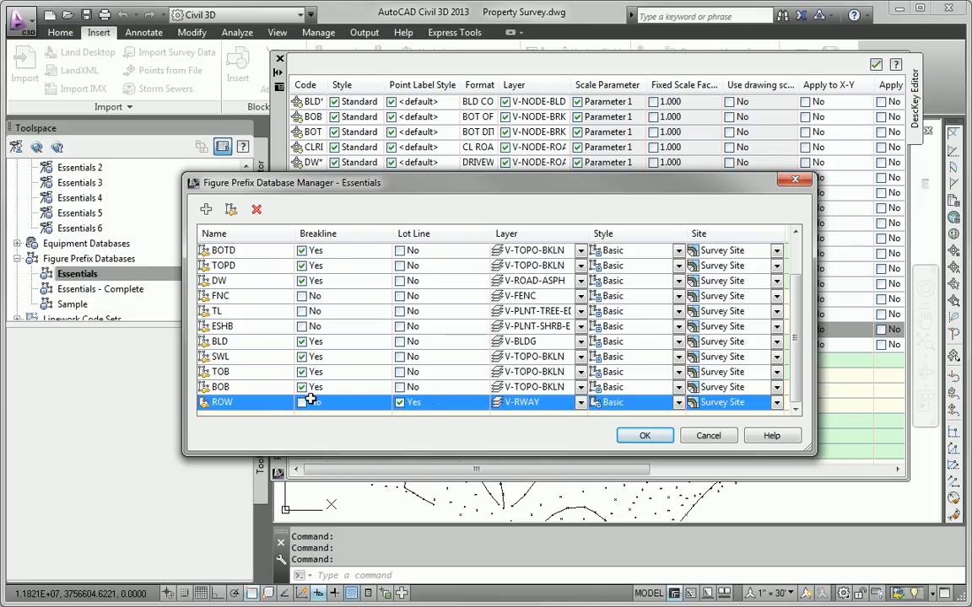
pyautogui.click(301, 402)
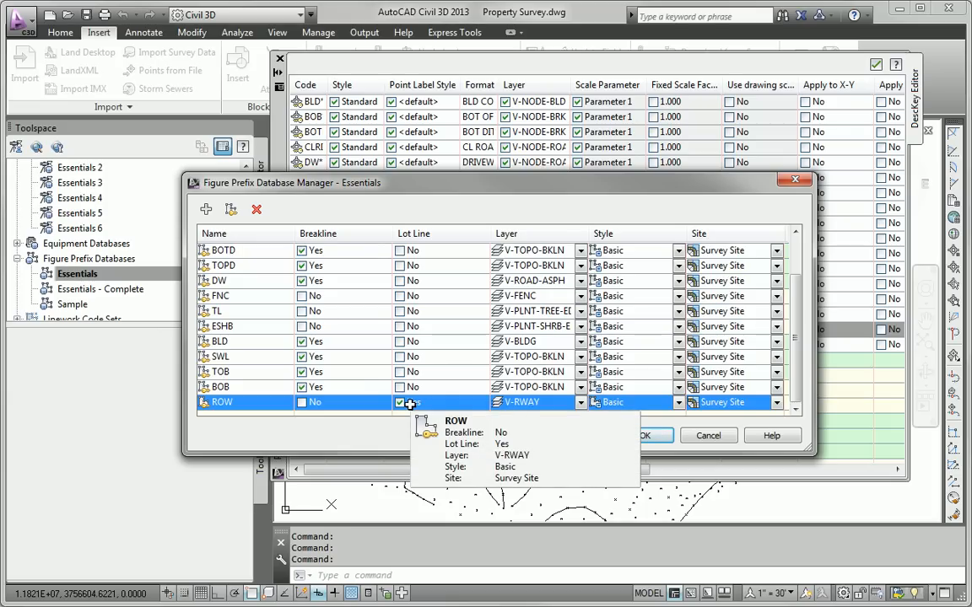
pyautogui.click(399, 403)
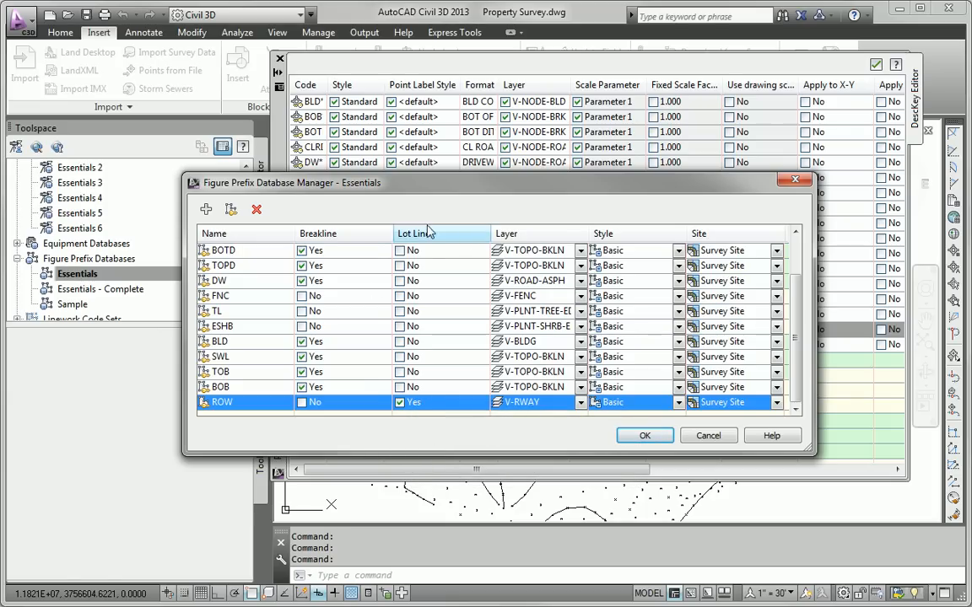
pyautogui.moveTo(388, 296)
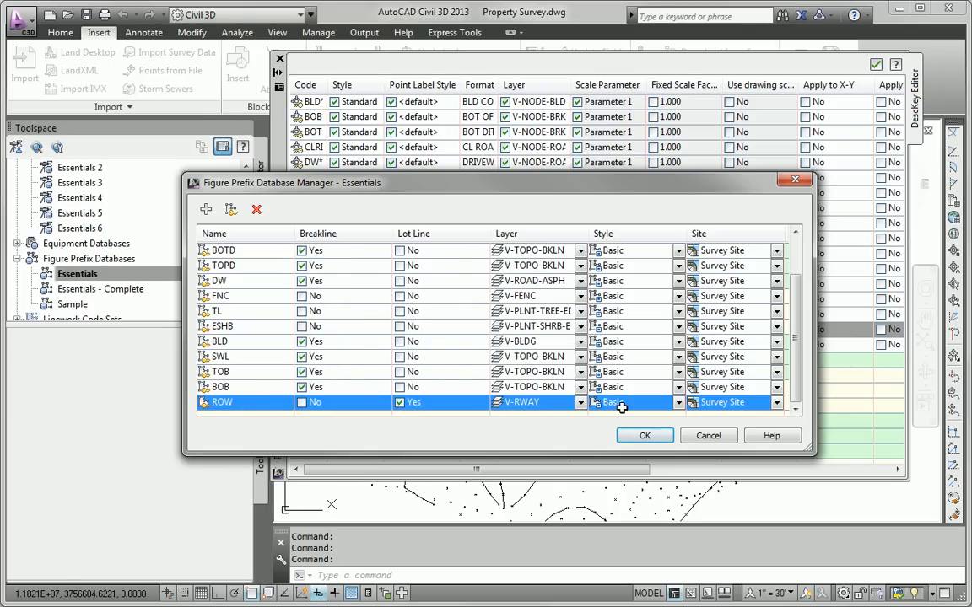
pyautogui.moveTo(622, 407)
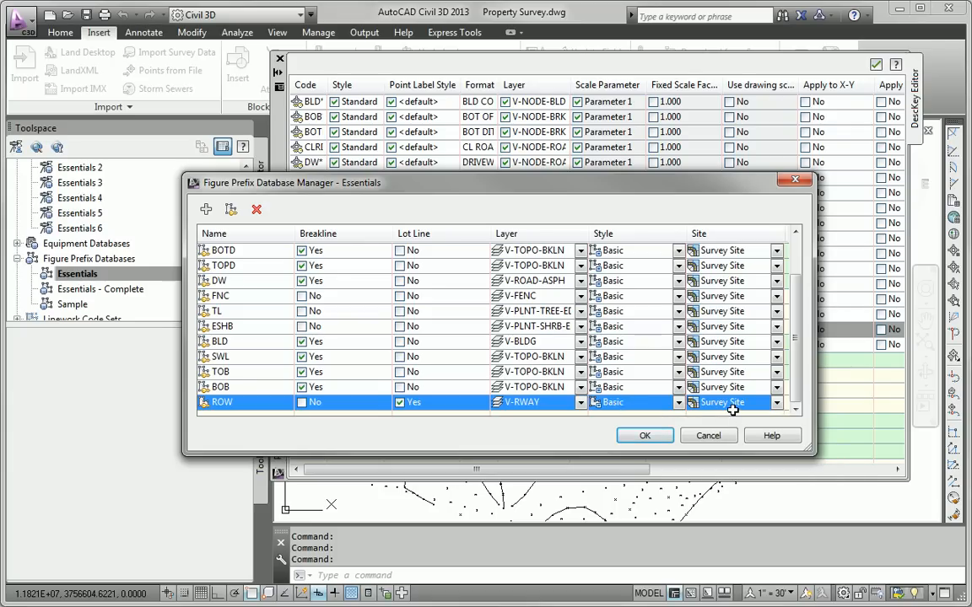
pyautogui.moveTo(734, 409)
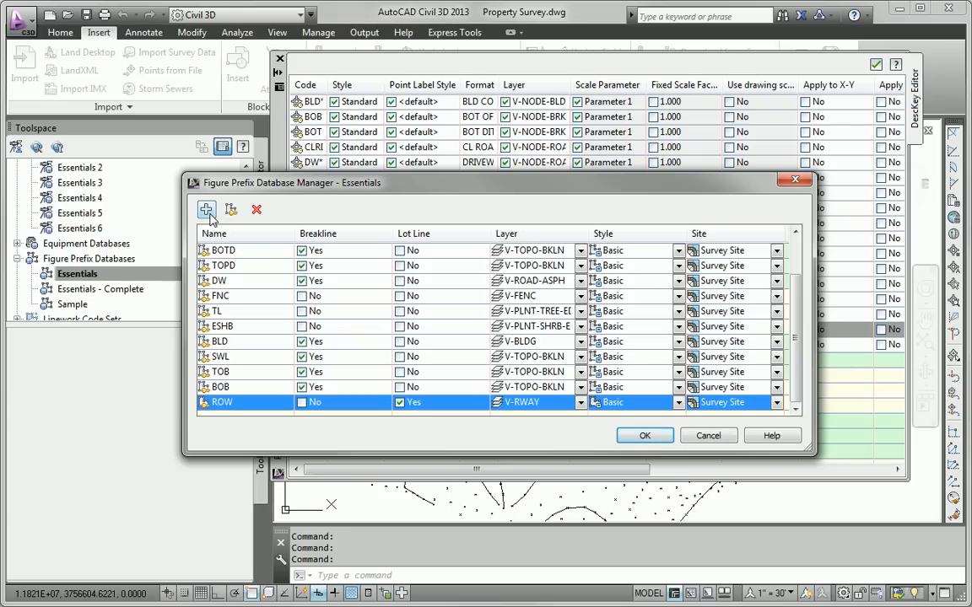
# Add a PROP lot-line figure prefix on layer V-PROP-BNDY
pyautogui.click(205, 210)
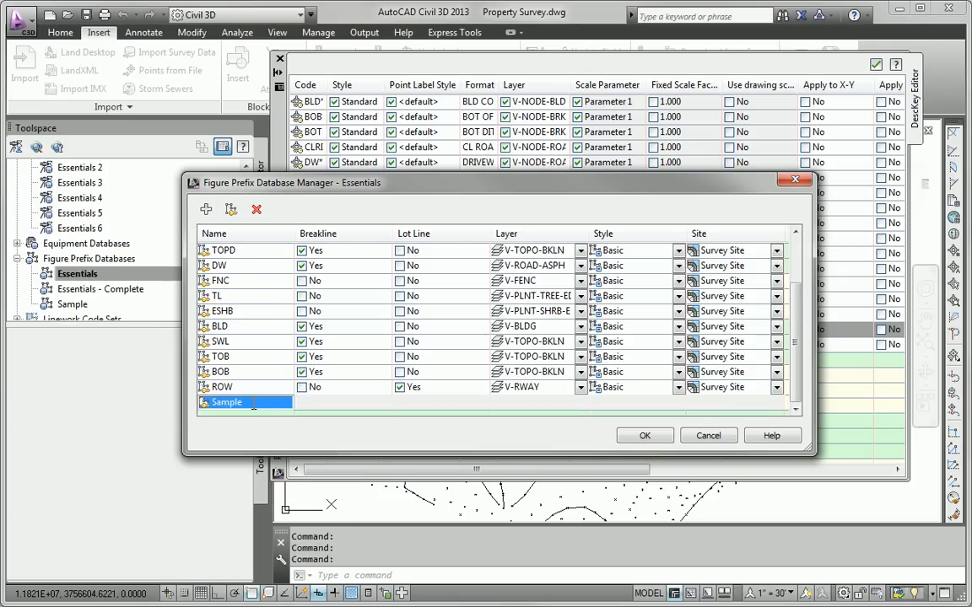
pyautogui.write('prop')
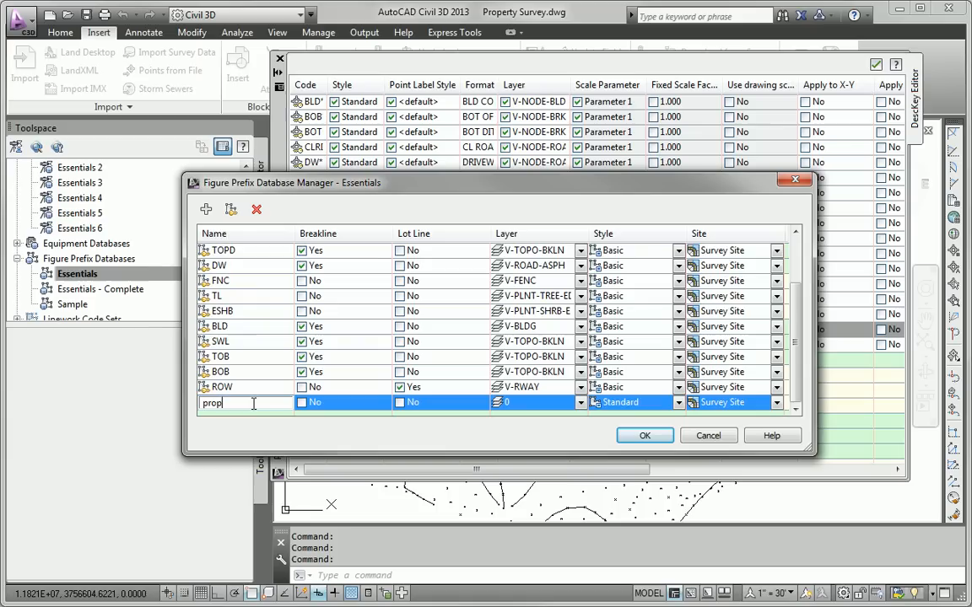
pyautogui.write('PROP')
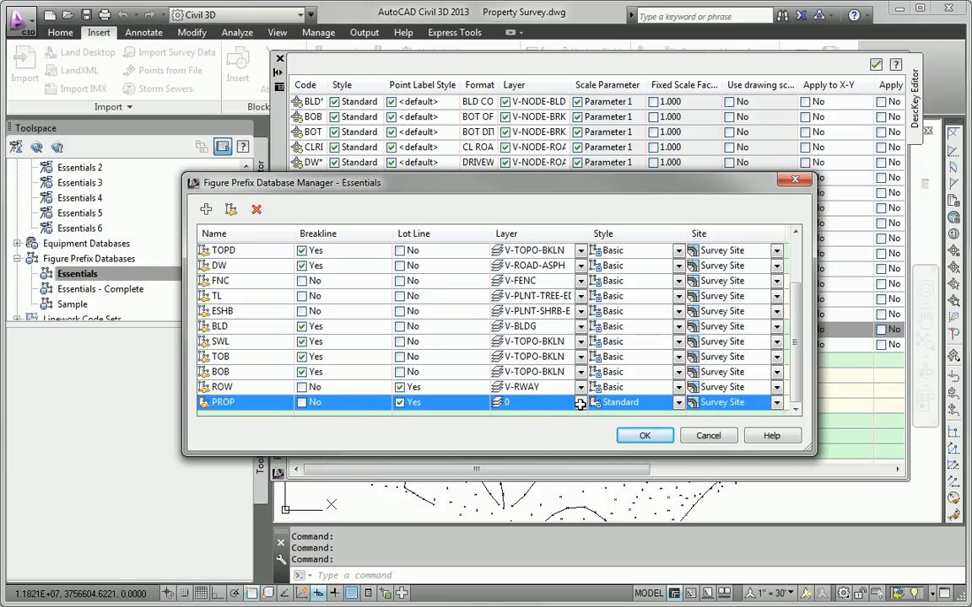
pyautogui.click(579, 402)
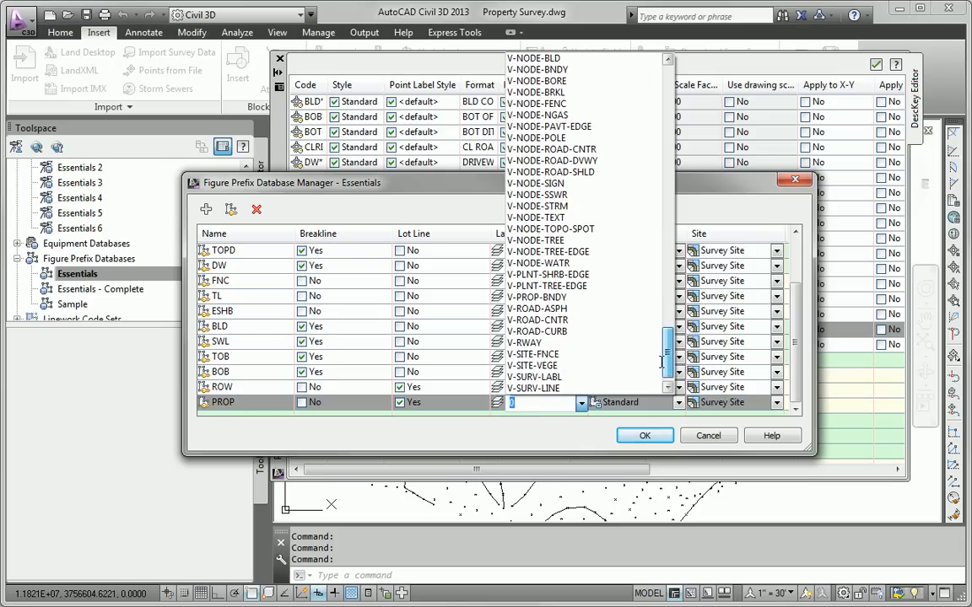
pyautogui.click(546, 297)
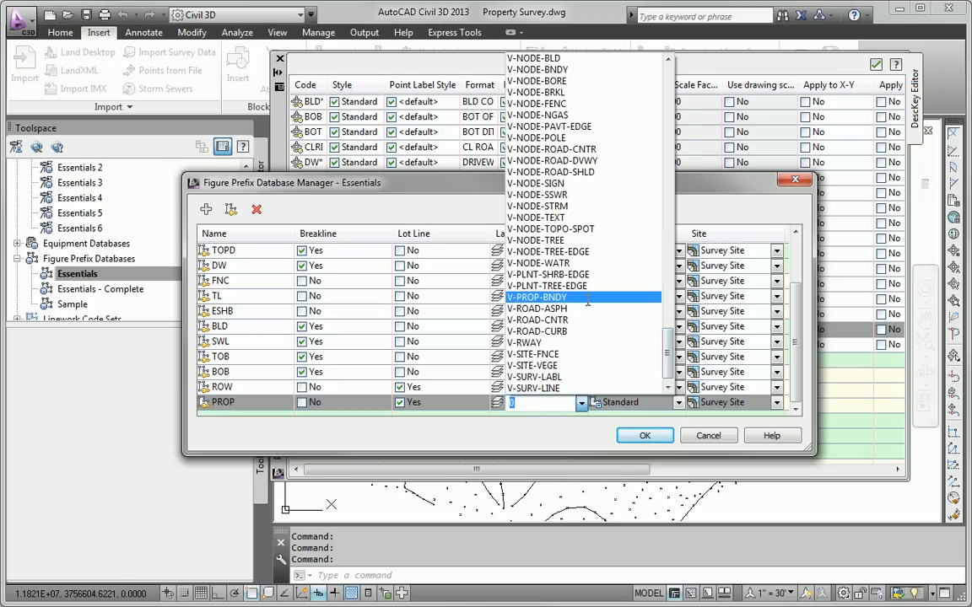
pyautogui.click(544, 296)
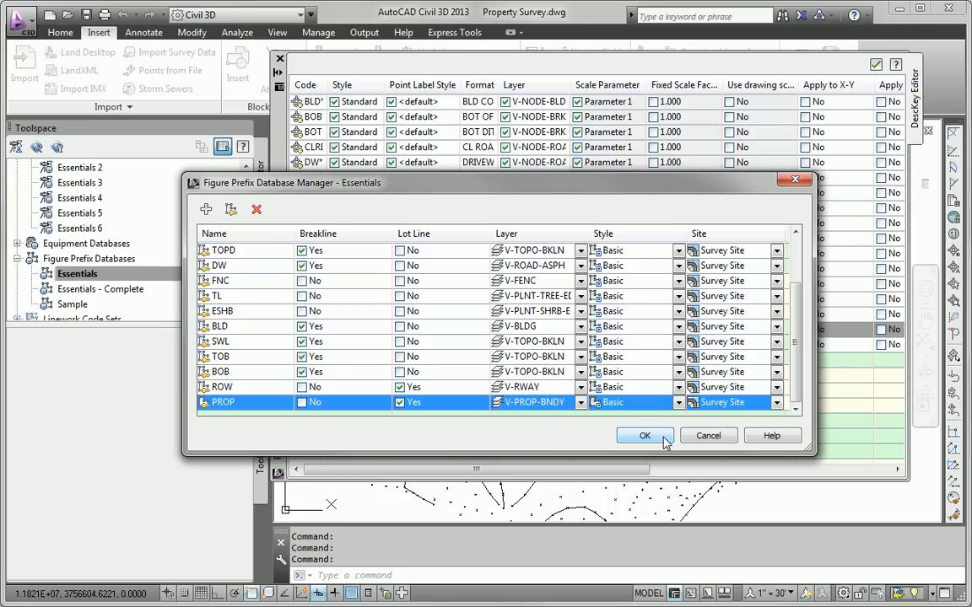
# Save the figure prefix database and close the description key editor
pyautogui.click(644, 435)
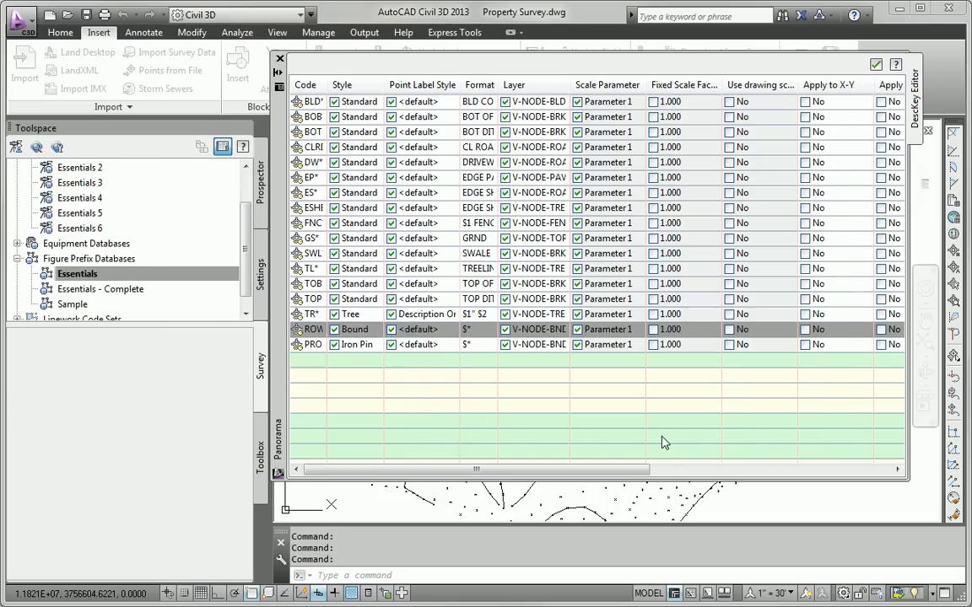
pyautogui.click(312, 328)
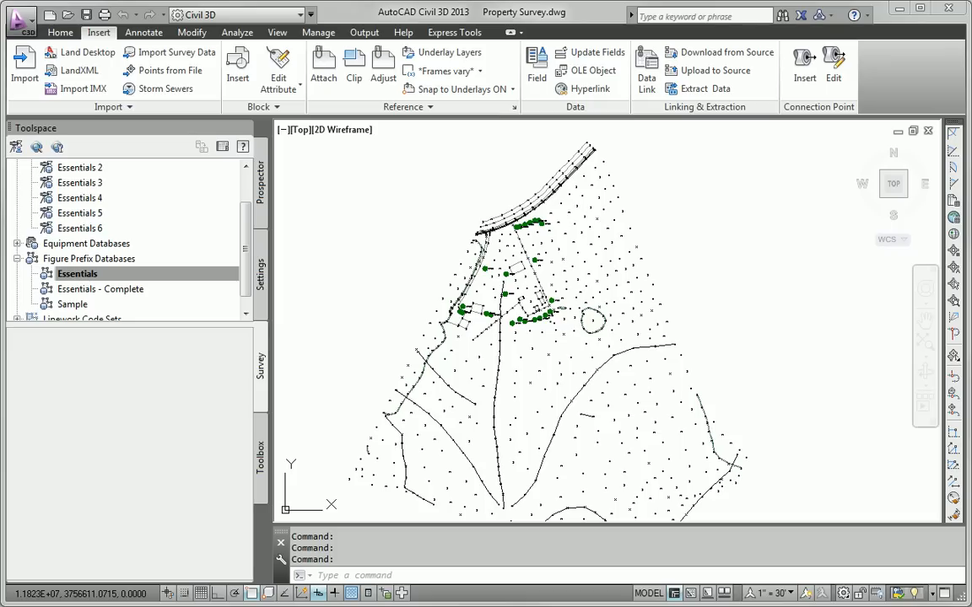
pyautogui.moveTo(275, 206)
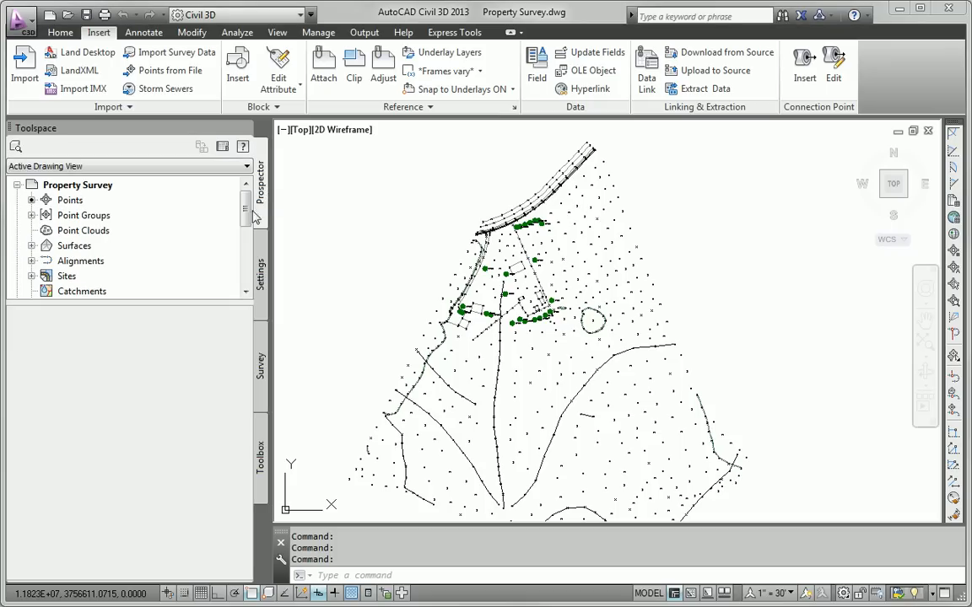
# Create a new point group named Property Corners from Prospector
pyautogui.rightClick(84, 215)
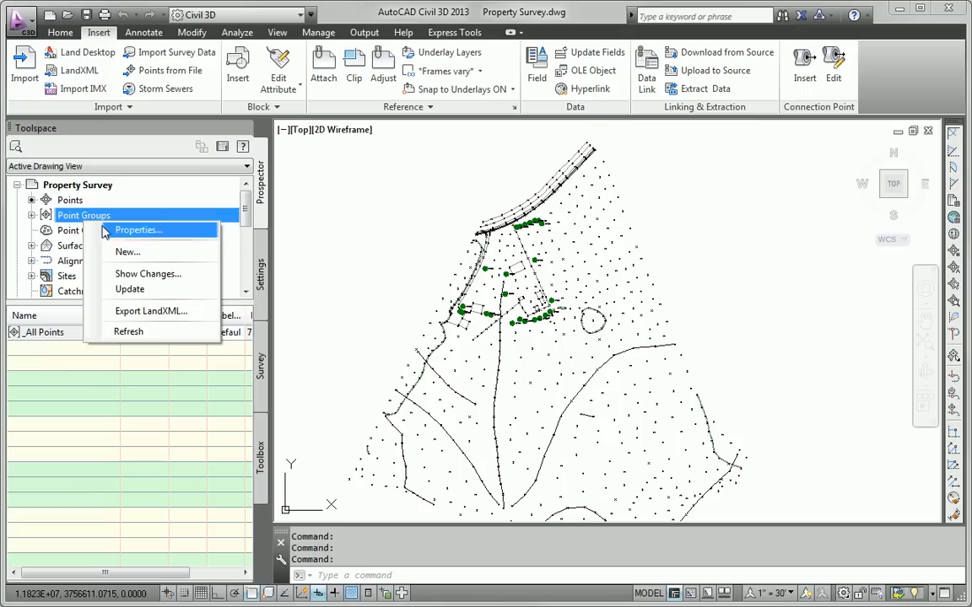
pyautogui.click(138, 229)
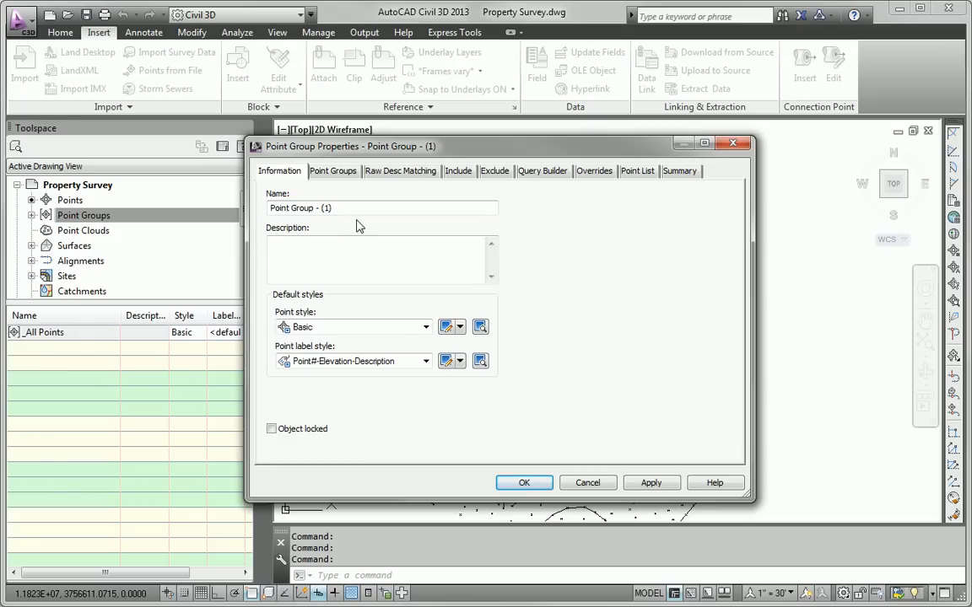
pyautogui.click(354, 208)
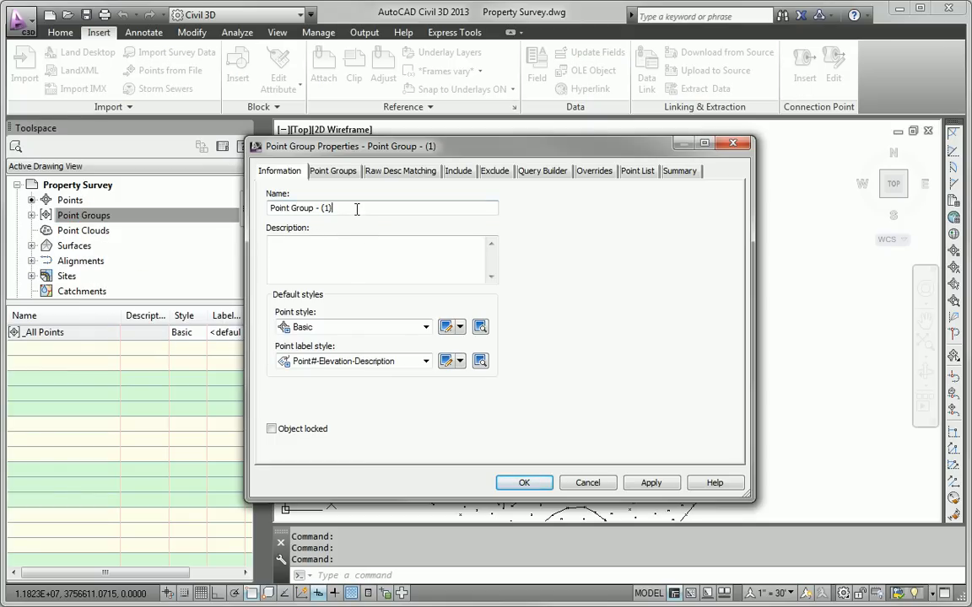
pyautogui.write('Property Corners')
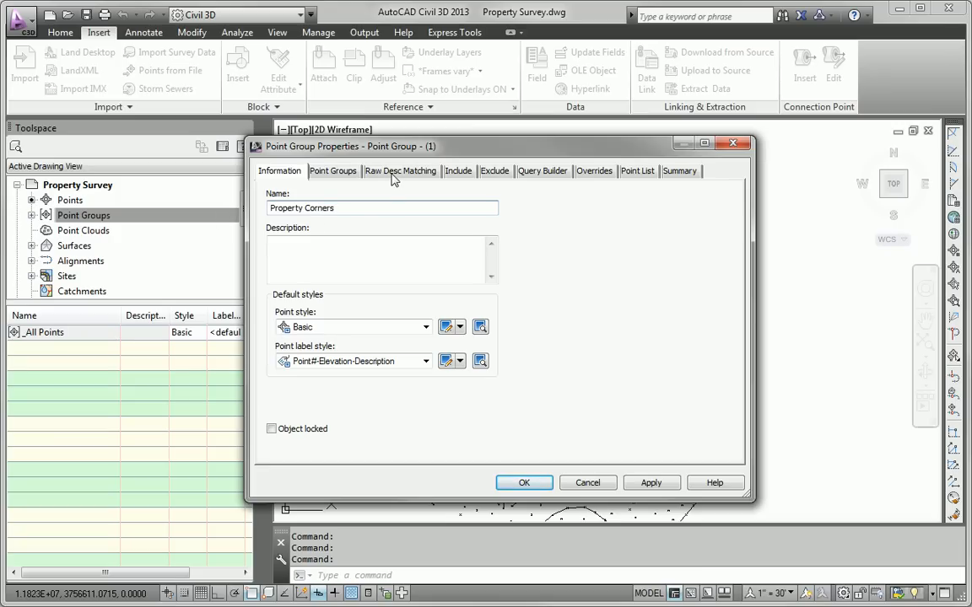
# Match PROP and ROW raw descriptions and label points with Point# and Description style
pyautogui.click(400, 170)
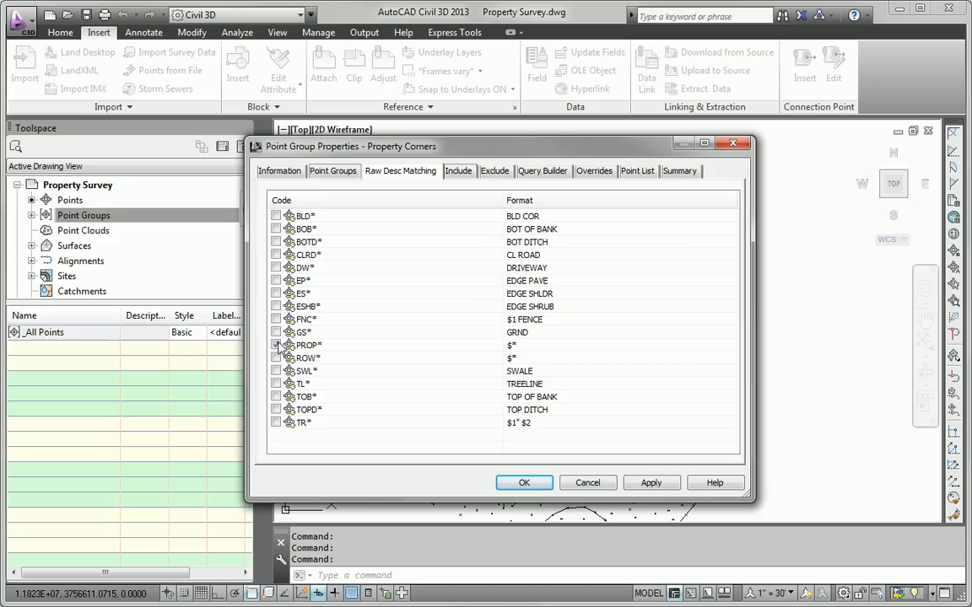
pyautogui.click(275, 357)
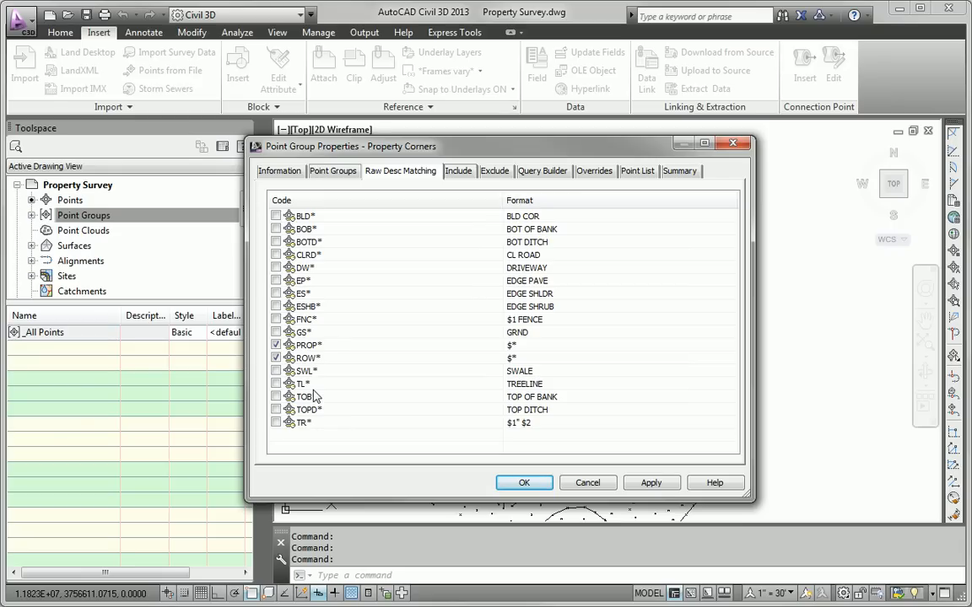
pyautogui.click(280, 170)
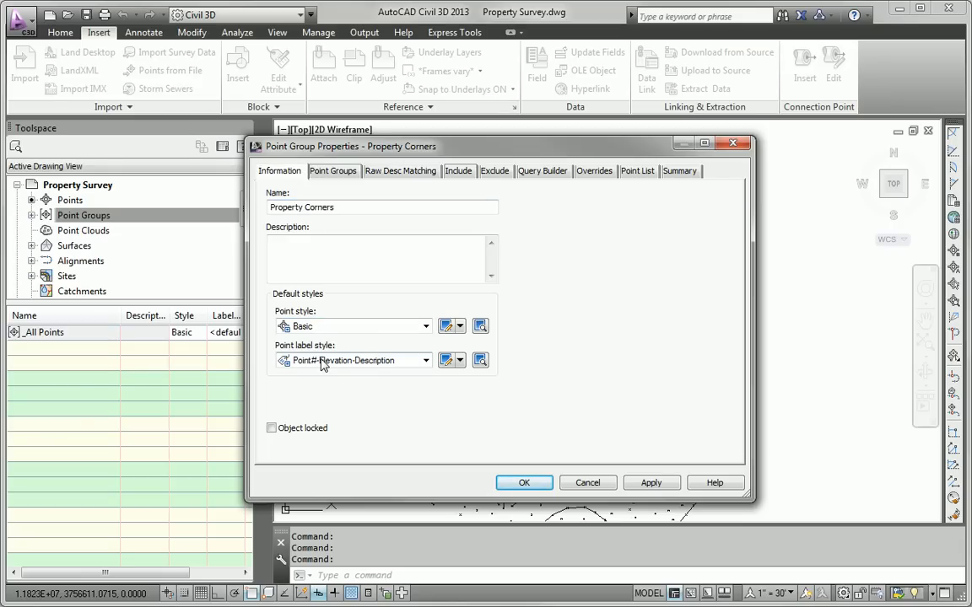
pyautogui.click(426, 360)
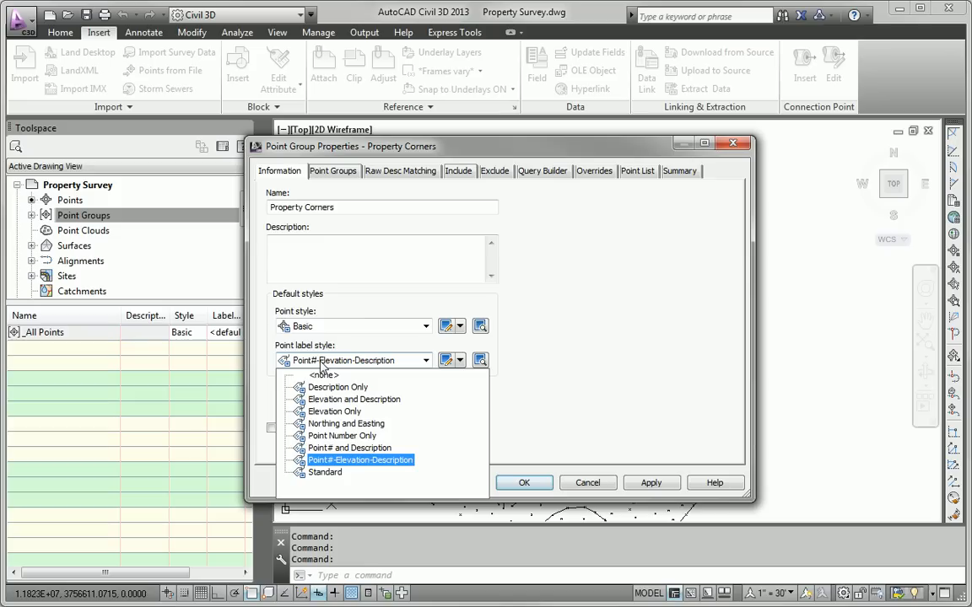
pyautogui.click(348, 448)
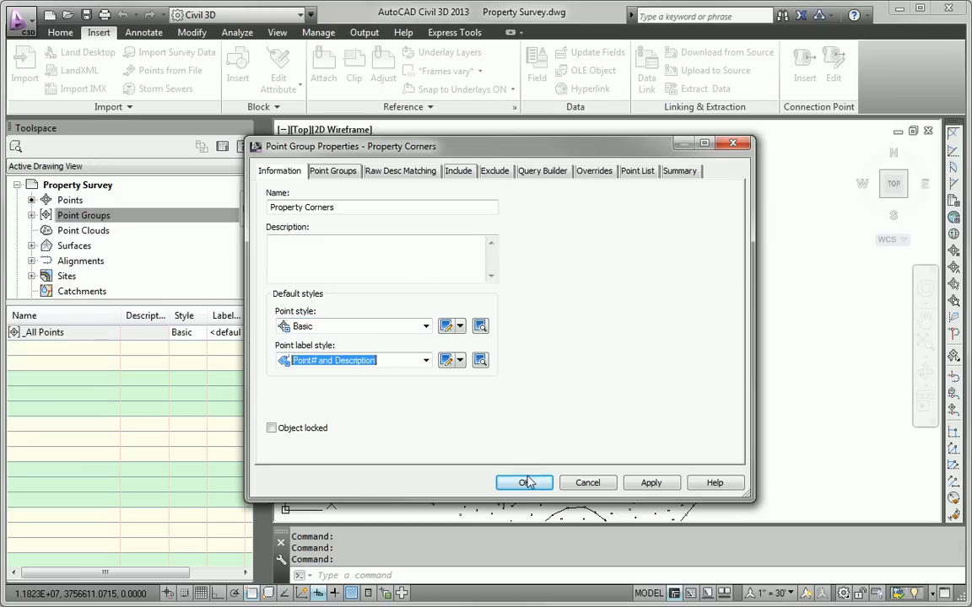
pyautogui.click(524, 482)
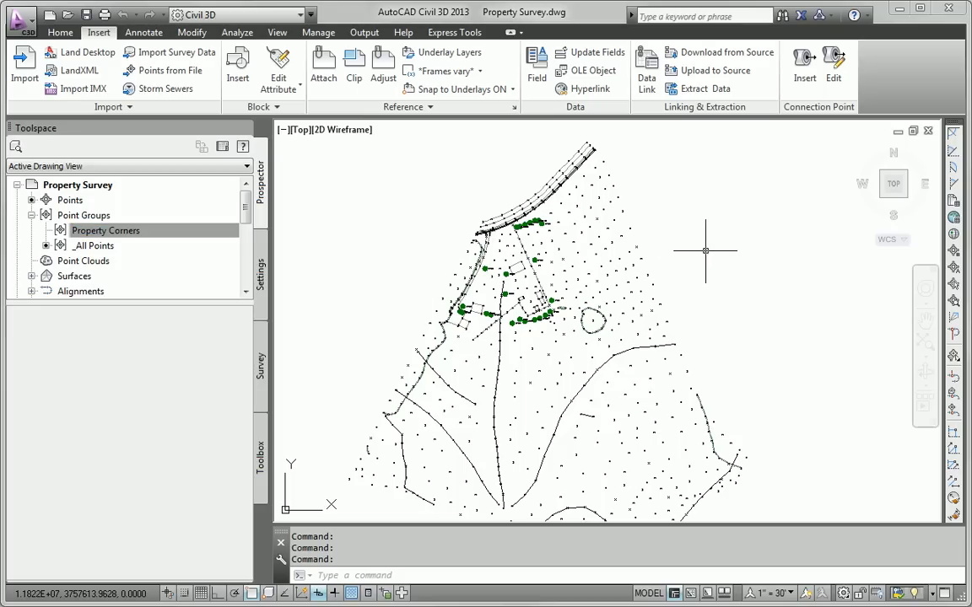
pyautogui.moveTo(709, 247)
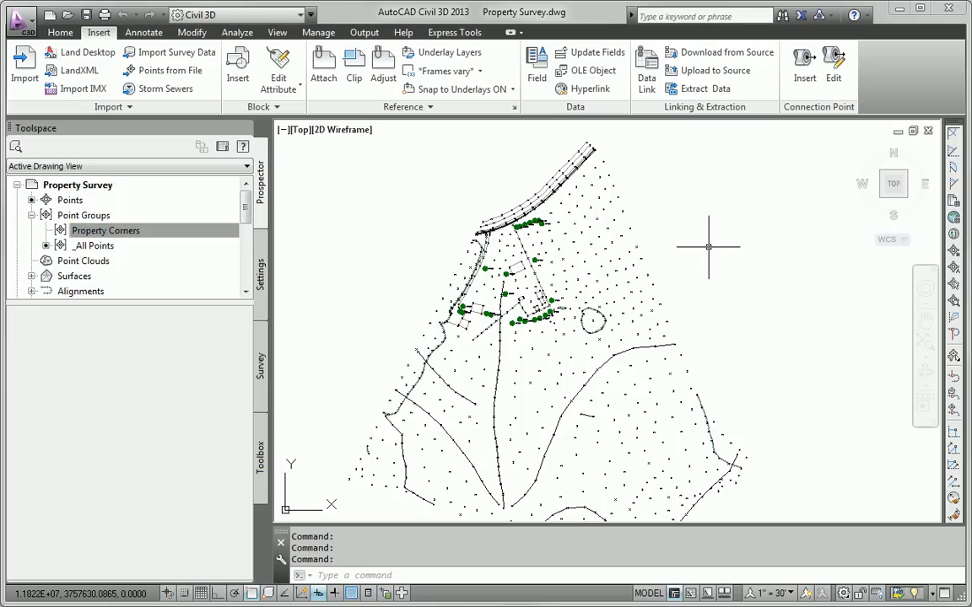
pyautogui.moveTo(709, 247)
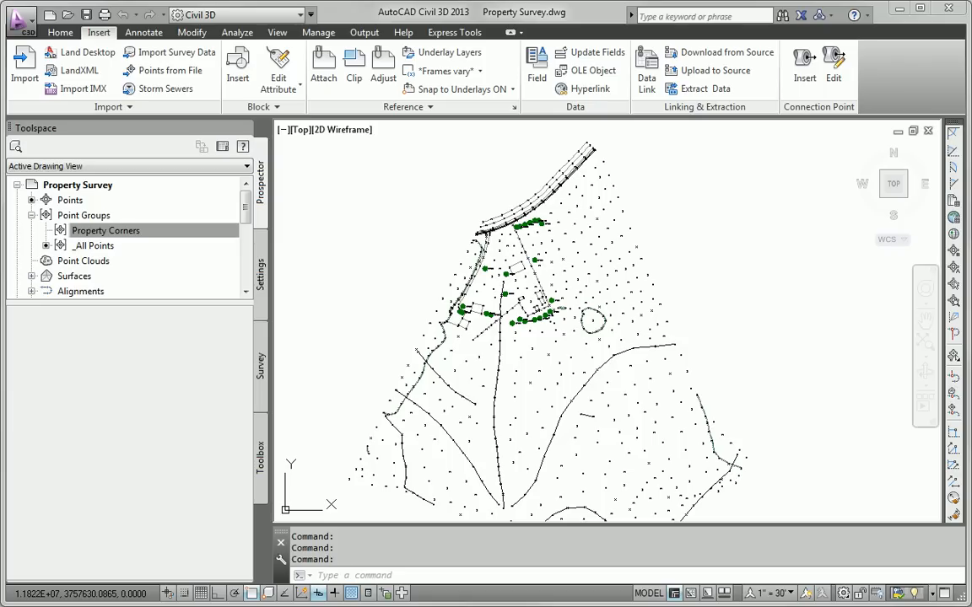
pyautogui.moveTo(474, 372)
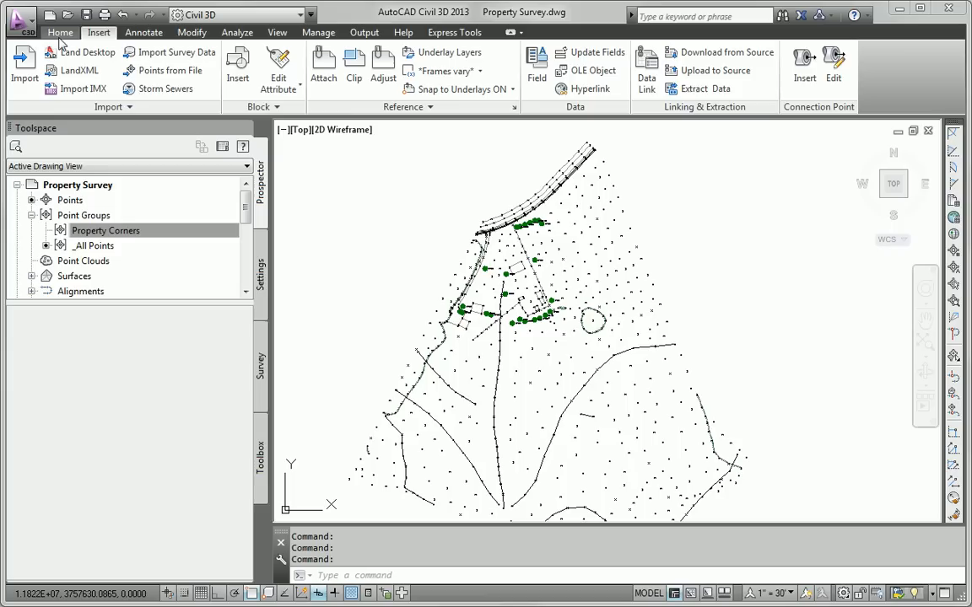
# Start Import Survey Data into the Essentials 6 database and add Property Survey.txt
pyautogui.click(60, 32)
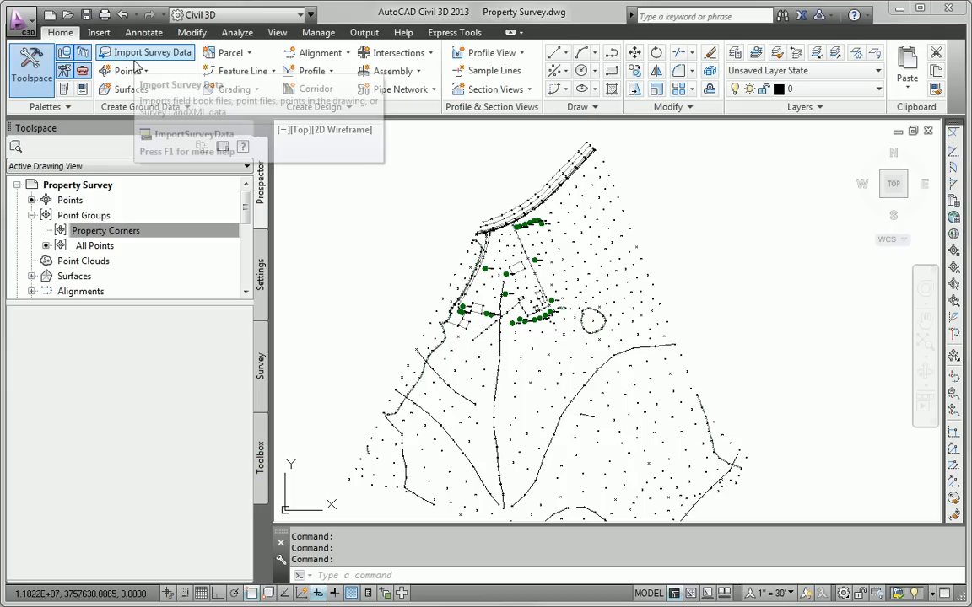
pyautogui.click(152, 52)
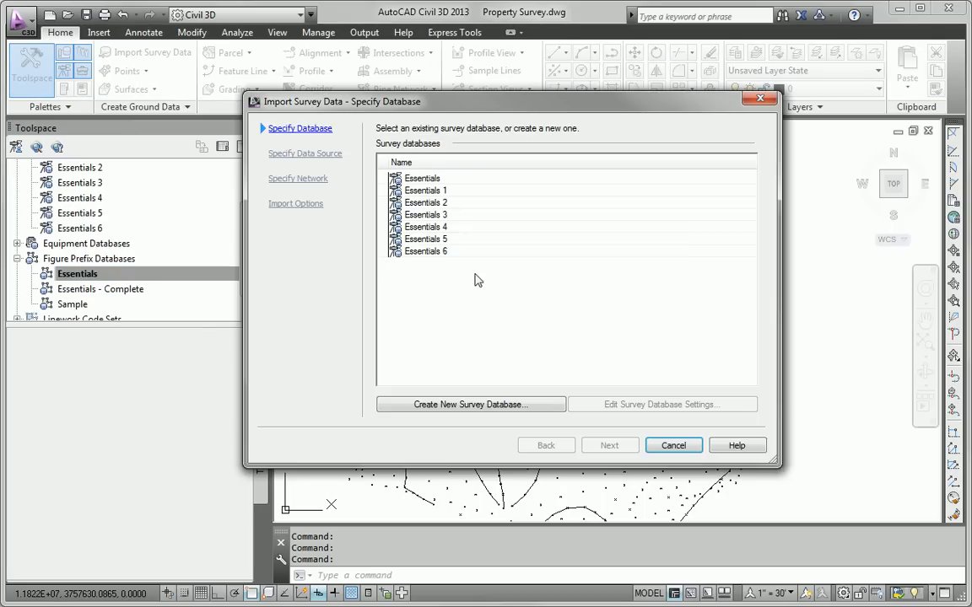
pyautogui.click(426, 251)
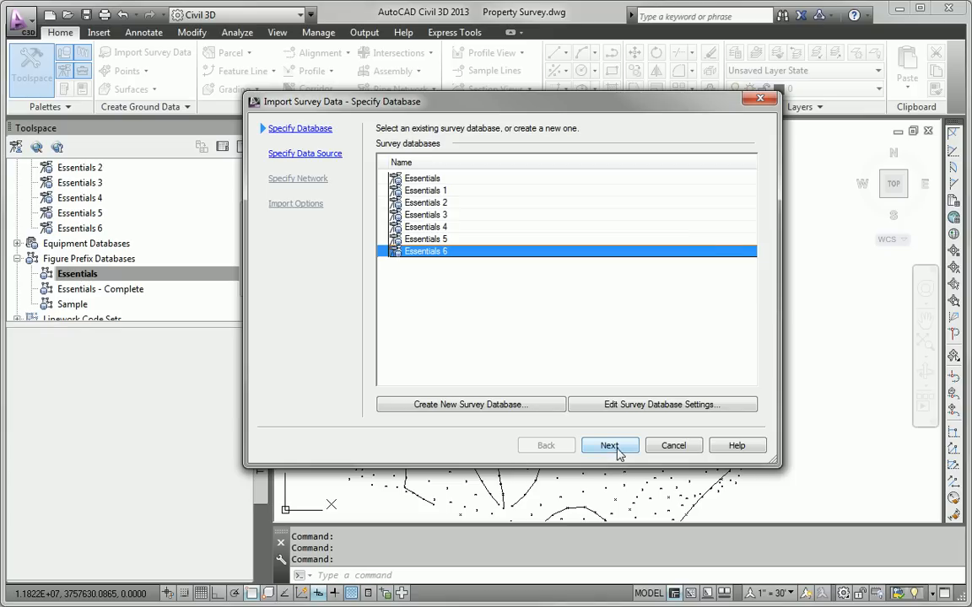
pyautogui.click(610, 446)
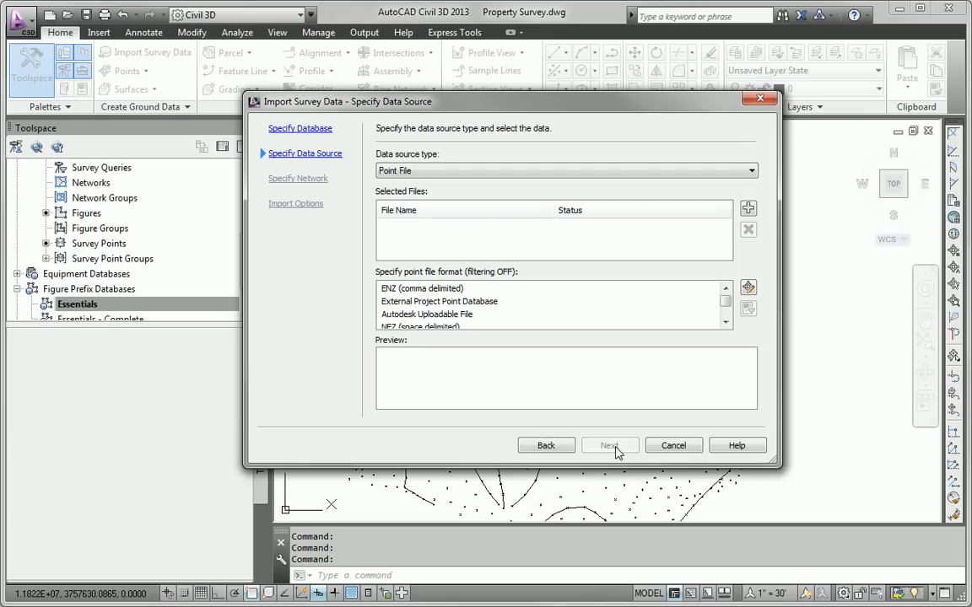
pyautogui.click(747, 209)
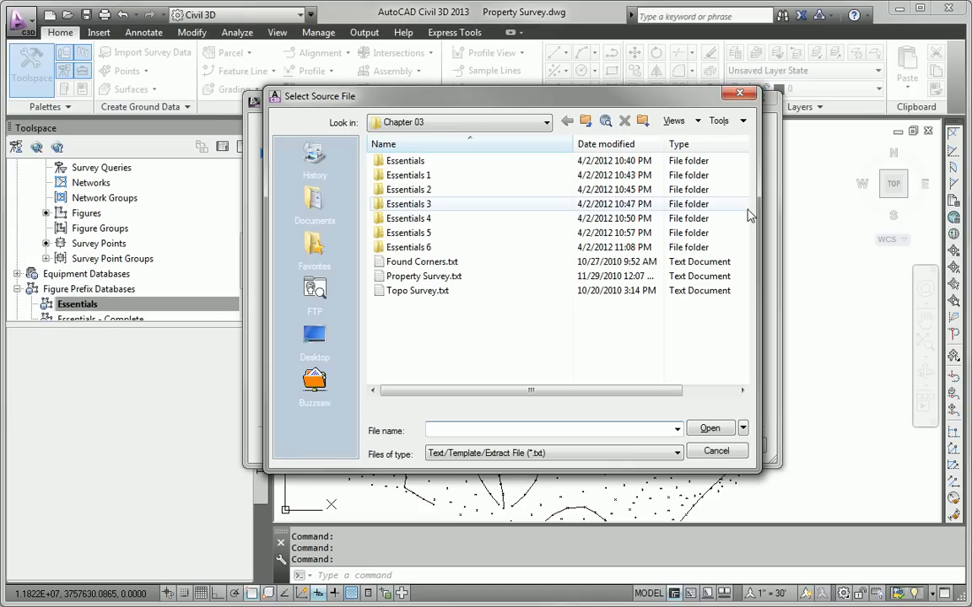
pyautogui.click(423, 276)
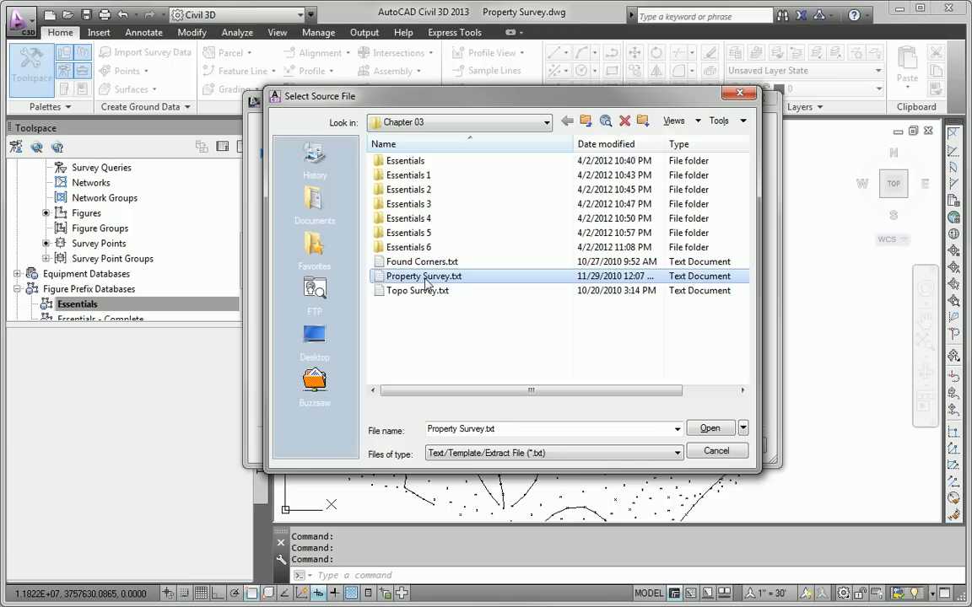
pyautogui.click(709, 428)
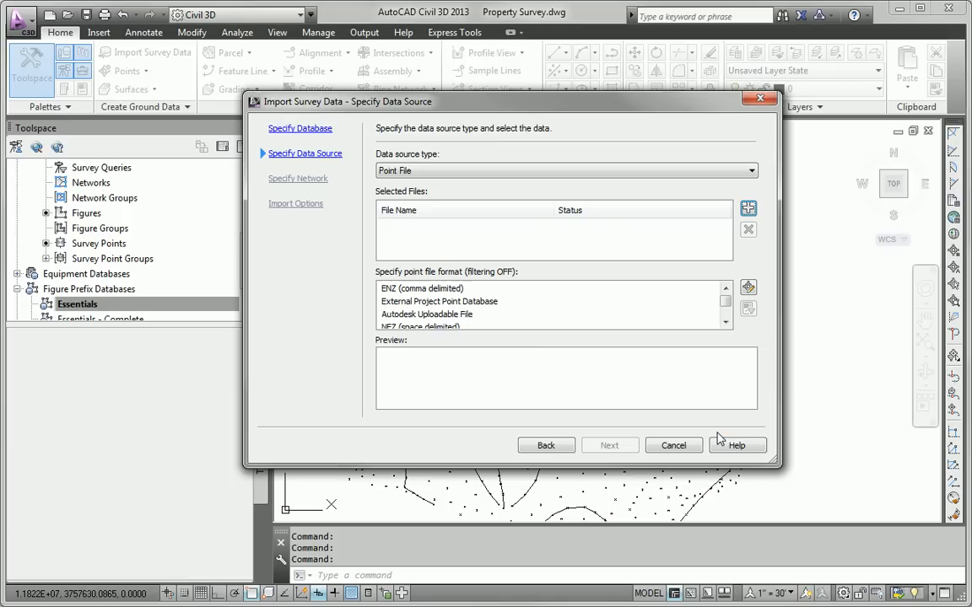
# Use the PNEZD (comma delimited) format, skip the network and finish the import
pyautogui.click(747, 208)
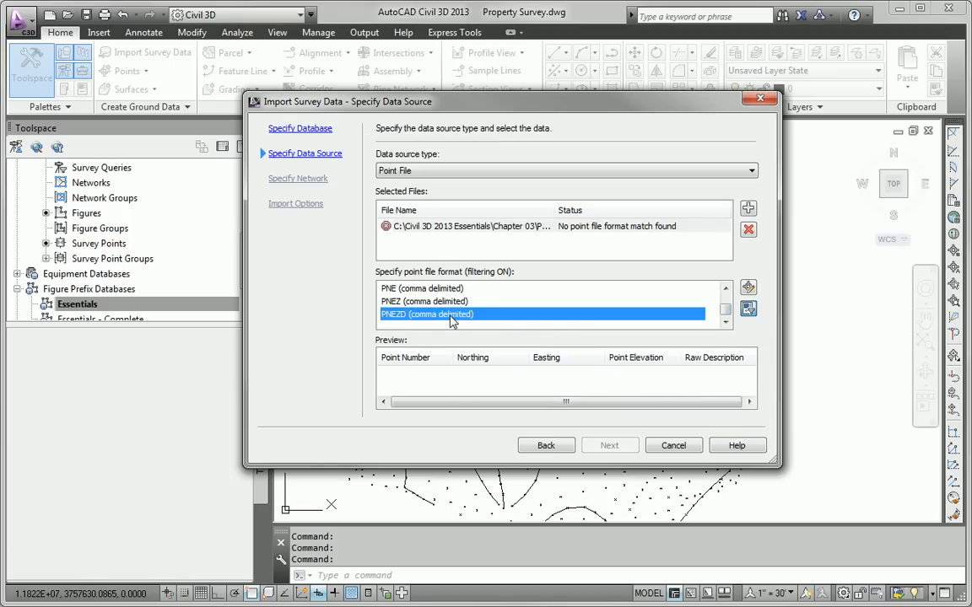
pyautogui.click(427, 314)
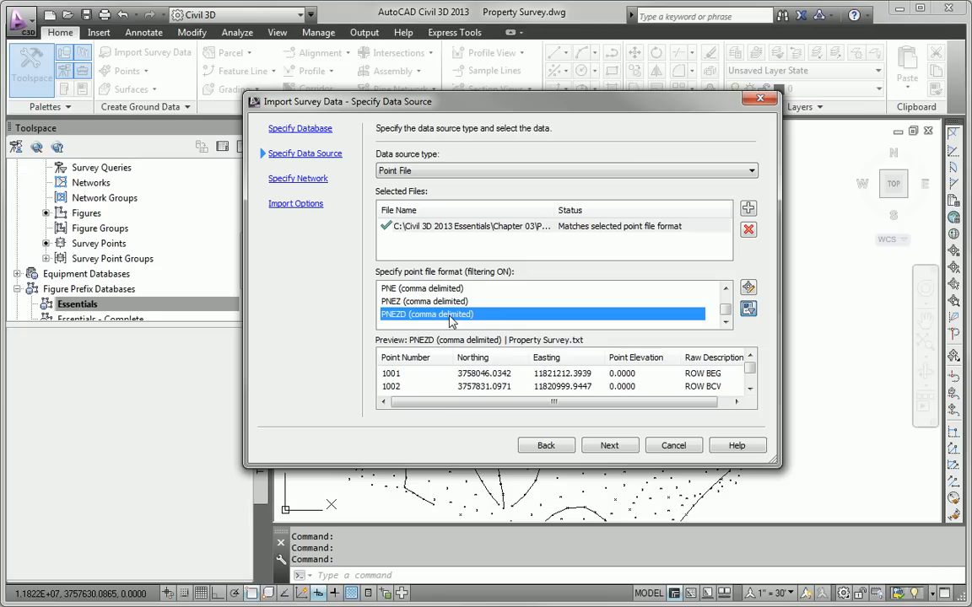
pyautogui.click(609, 445)
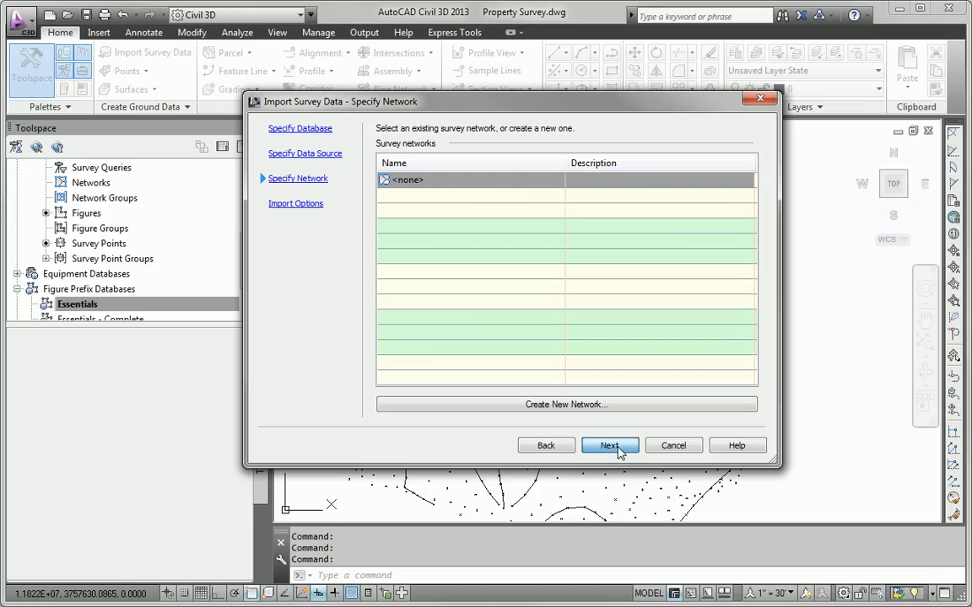
pyautogui.click(609, 446)
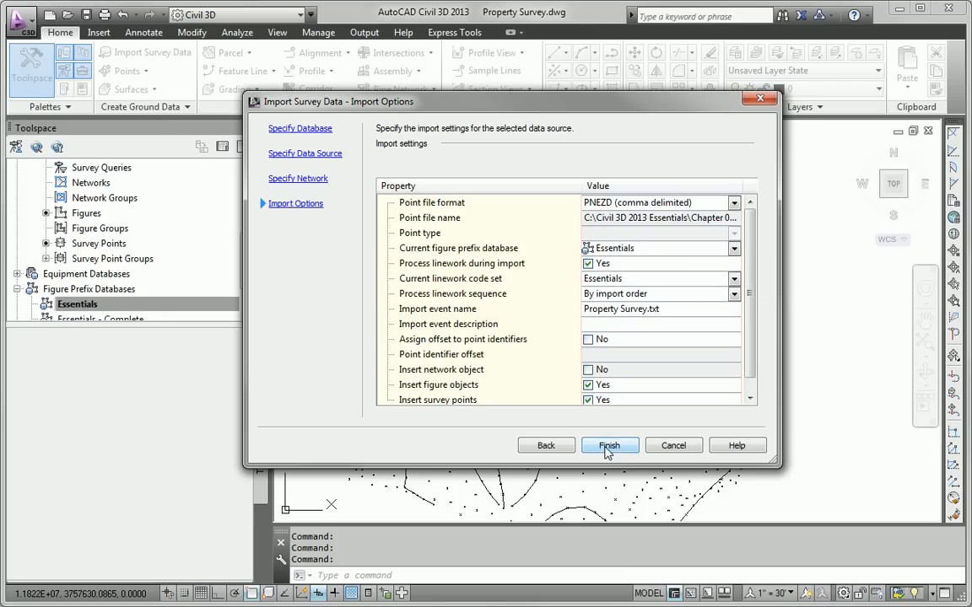
pyautogui.click(609, 445)
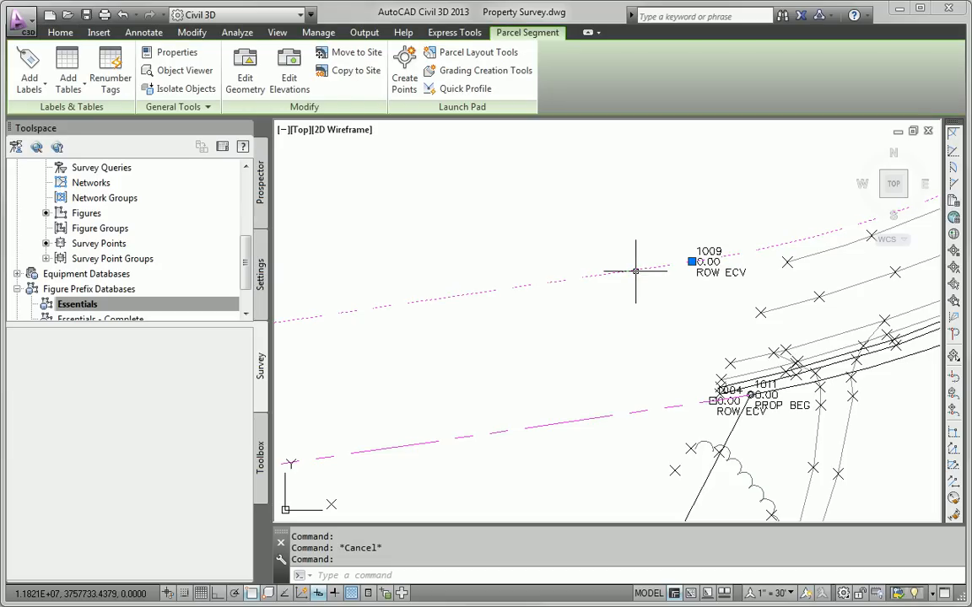
pyautogui.moveTo(620, 295)
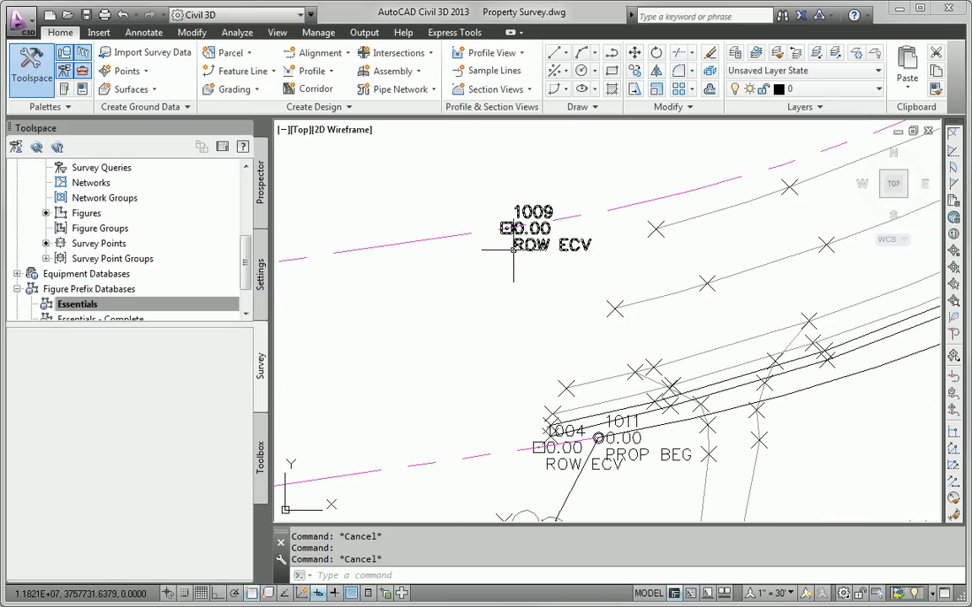
pyautogui.moveTo(513, 250)
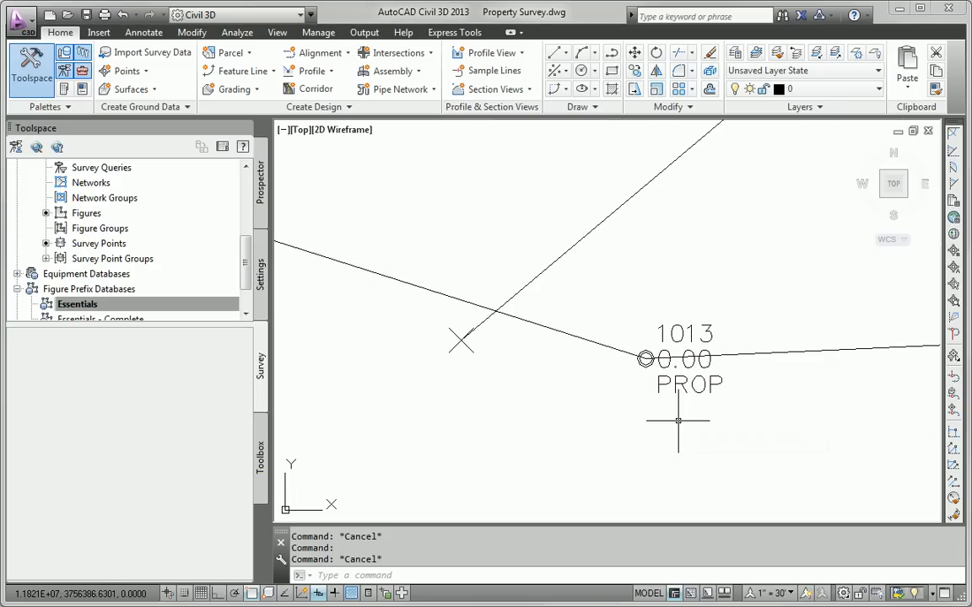
pyautogui.moveTo(679, 421)
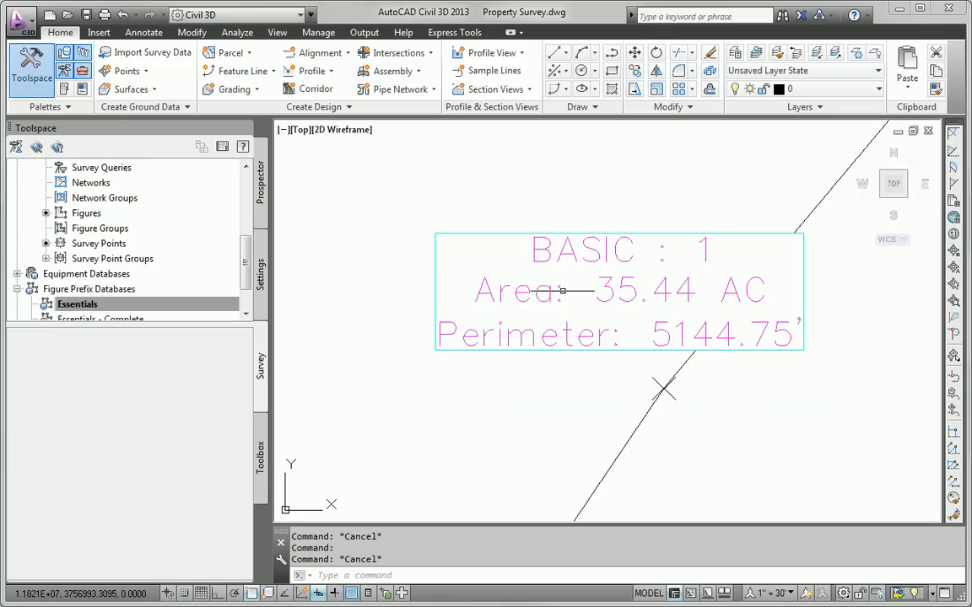
# Set the BASIC : 1 parcel's object style to Property via Parcel Properties
pyautogui.click(618, 290)
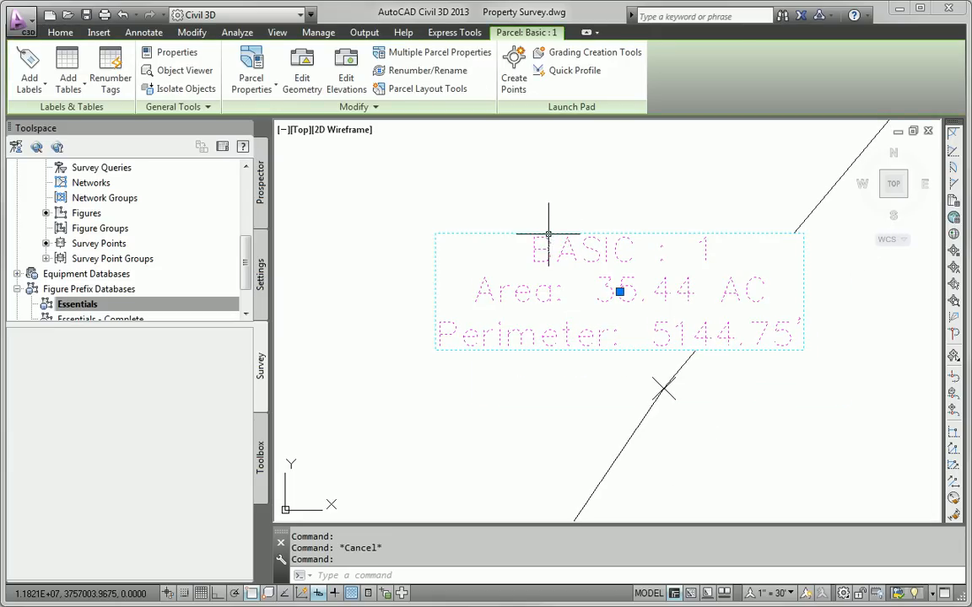
pyautogui.click(251, 70)
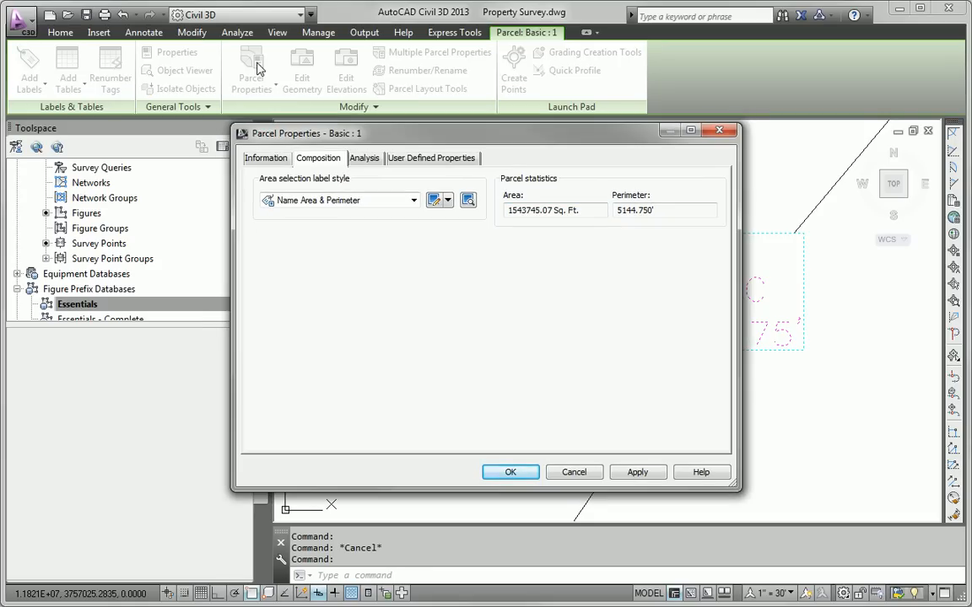
pyautogui.click(266, 158)
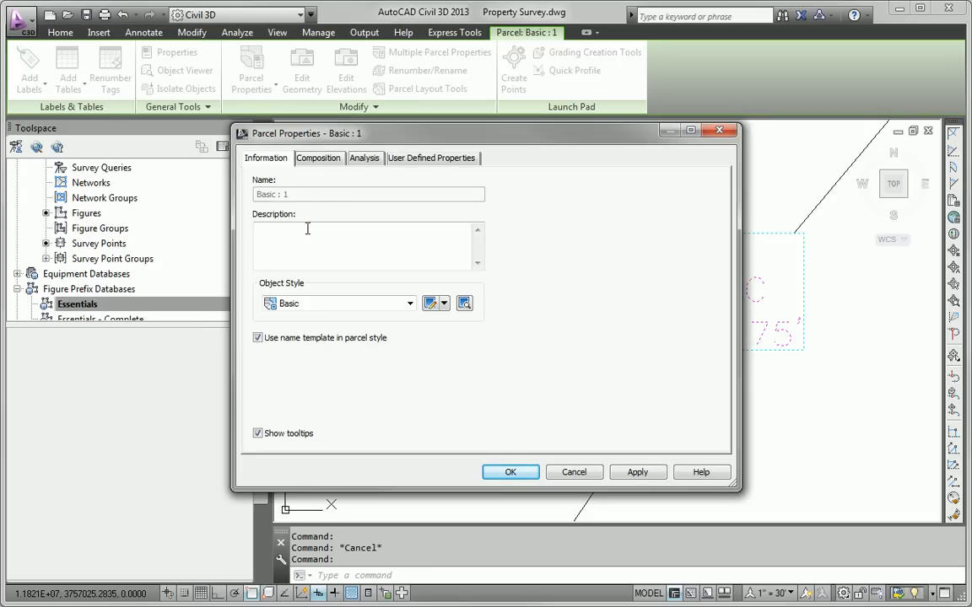
pyautogui.click(411, 302)
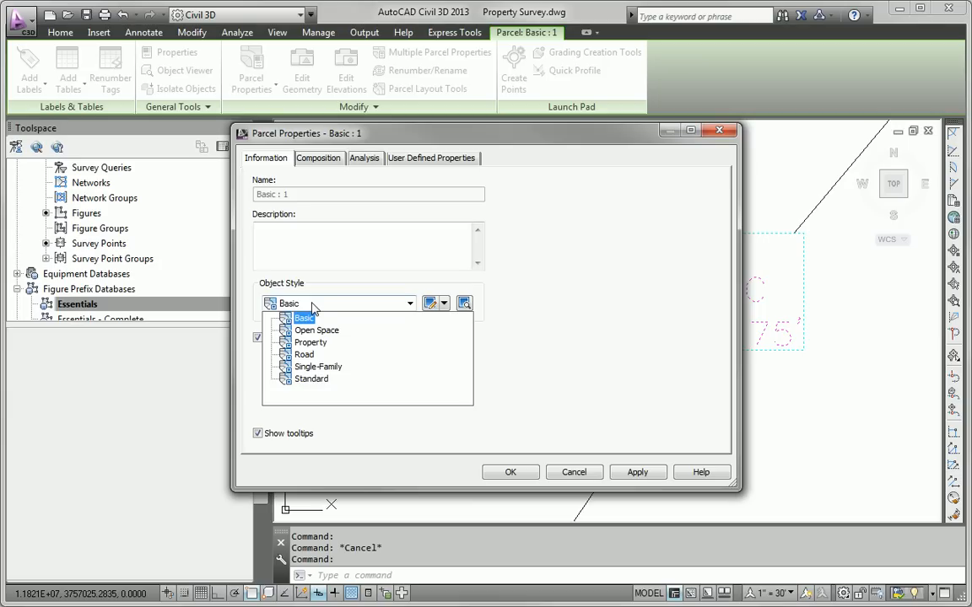
pyautogui.click(310, 341)
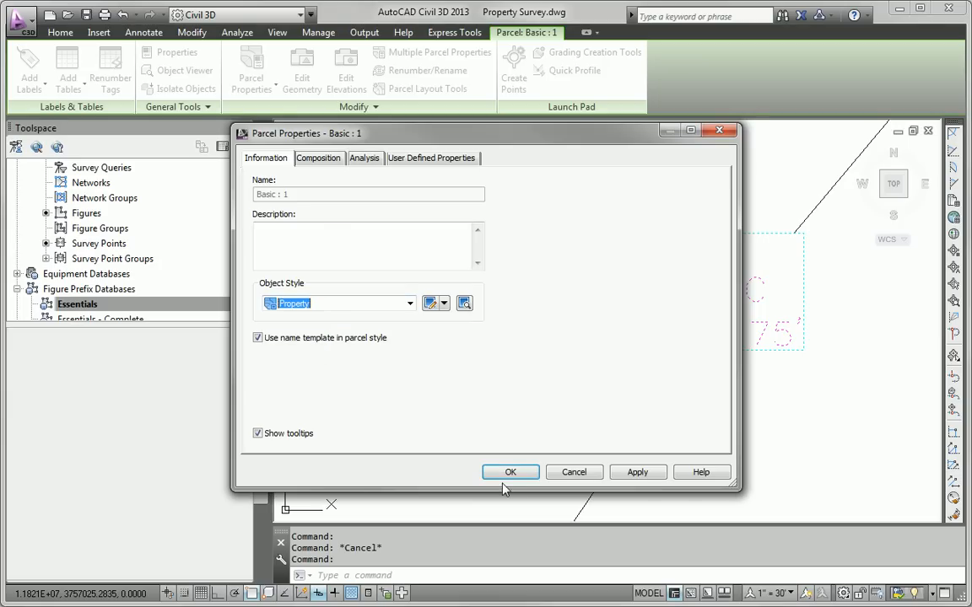
pyautogui.click(510, 472)
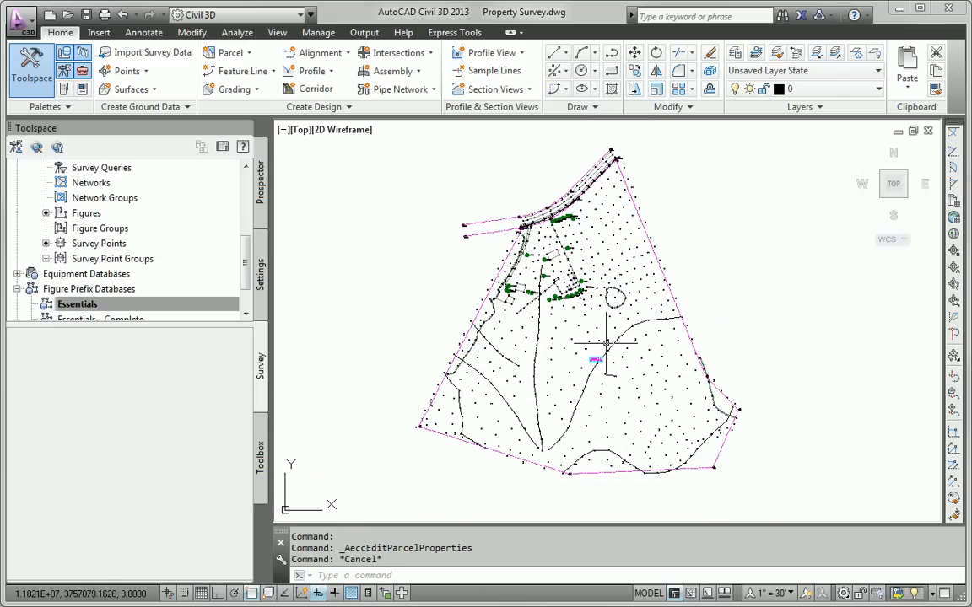
pyautogui.moveTo(555, 273)
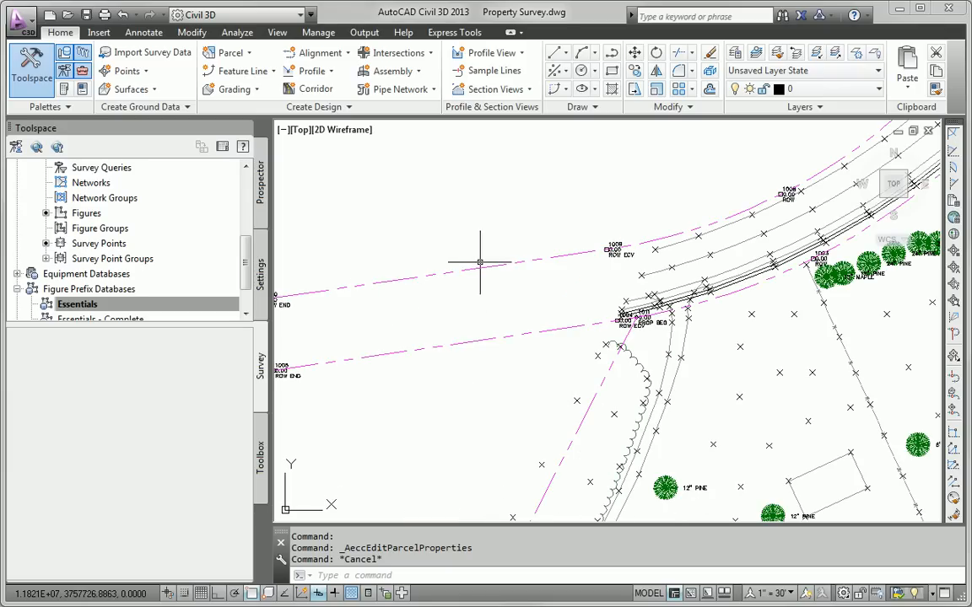
pyautogui.moveTo(569, 417)
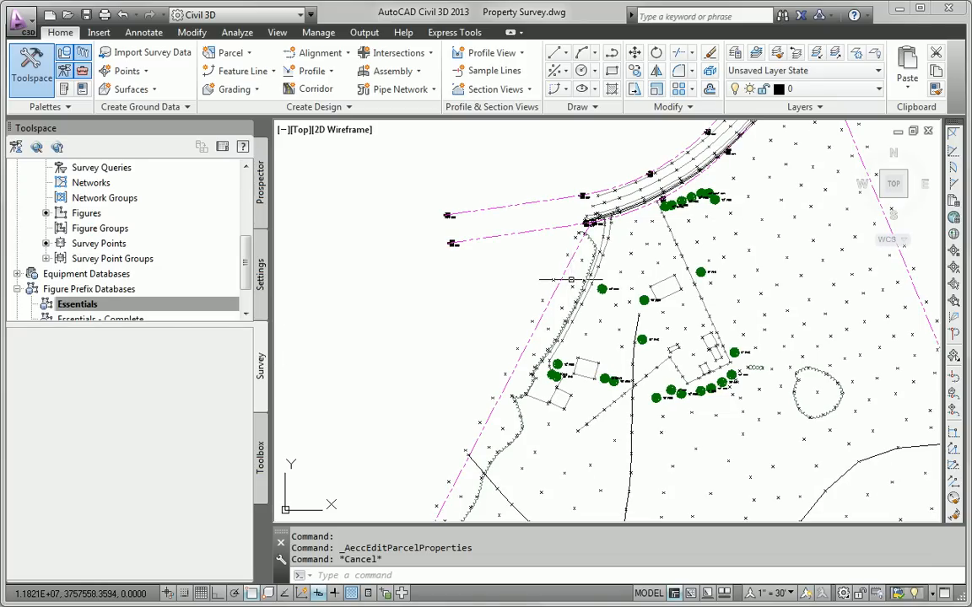
pyautogui.moveTo(490, 201)
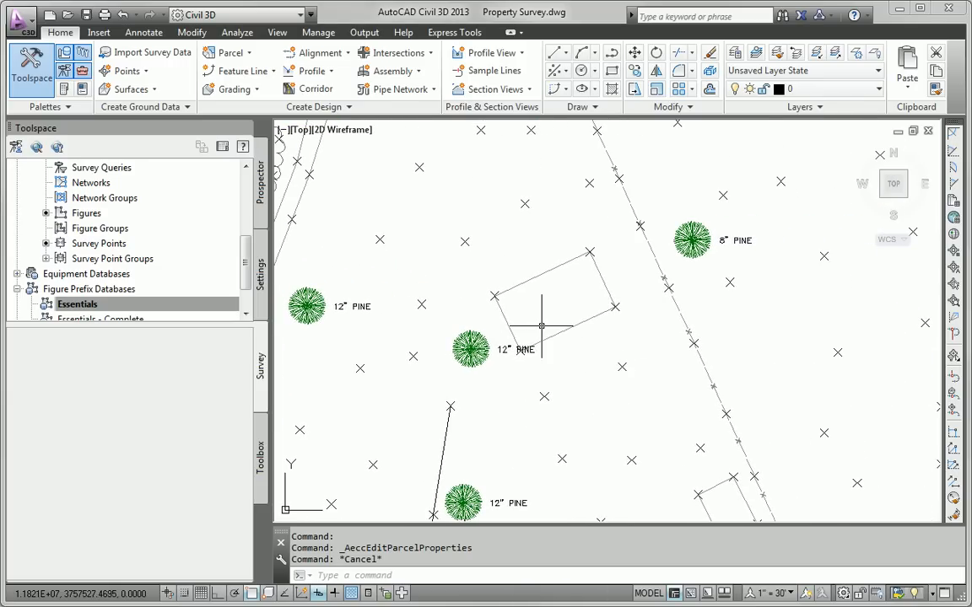
pyautogui.moveTo(632, 371)
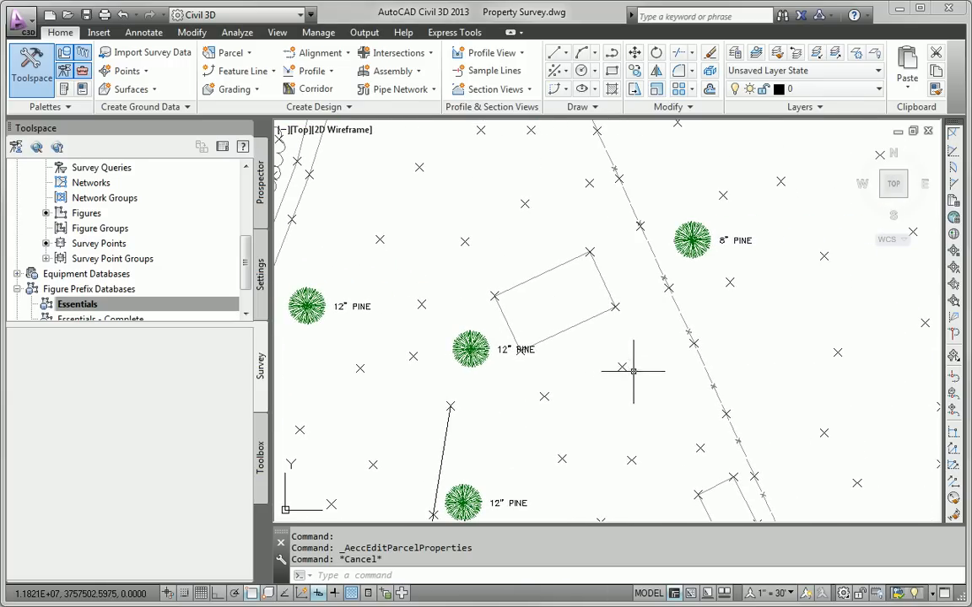